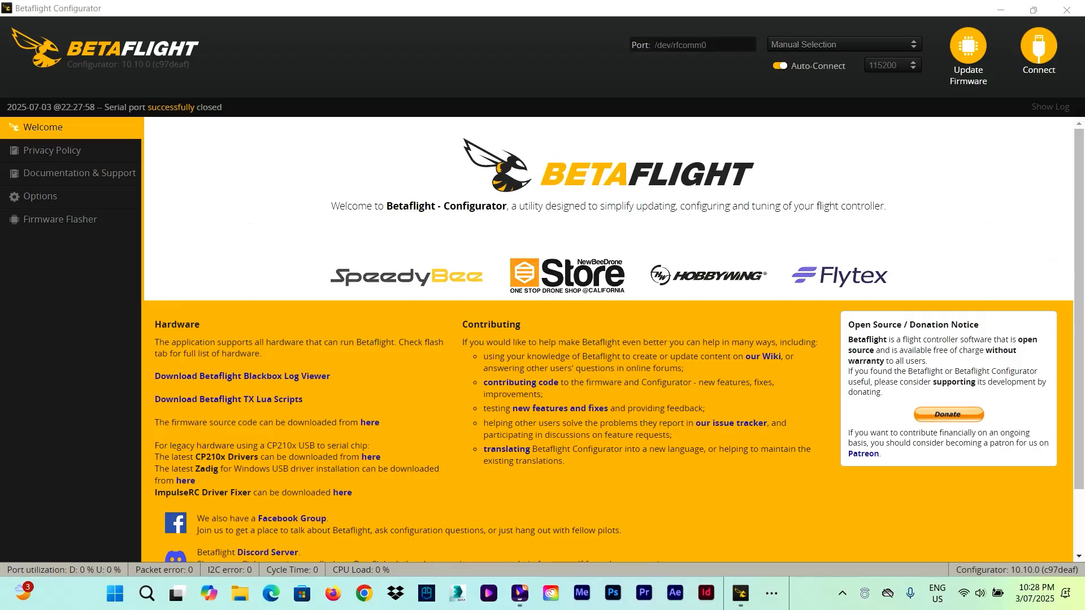
Step: Connect to the SpeedyBee F405 V3 and show its Configuration settings with LED_STRIP enabled
{"action": "left_click", "coordinate": [1037, 55]}
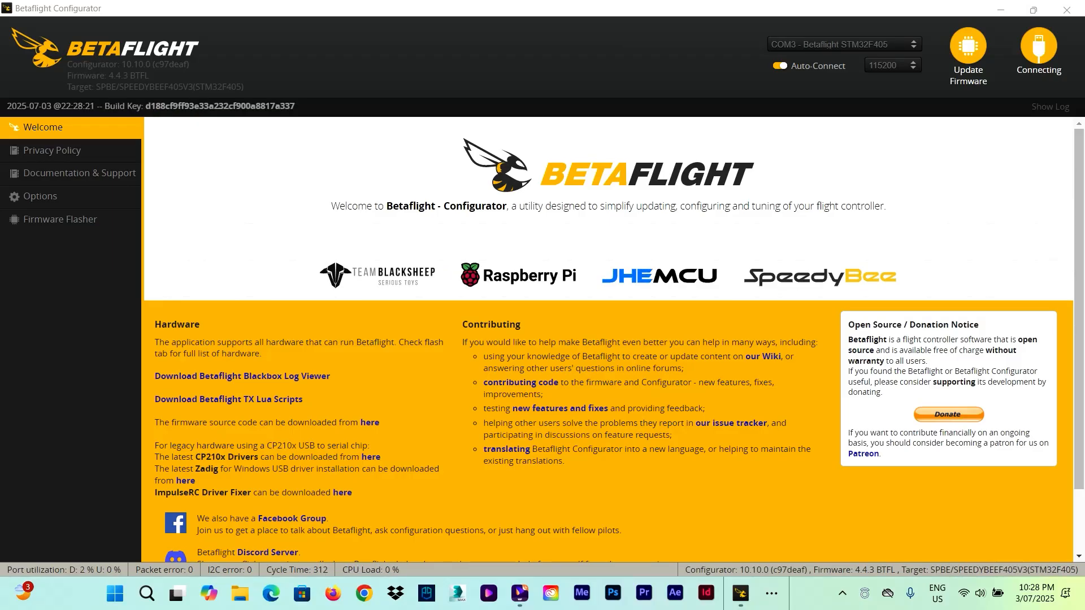
{"action": "left_click", "coordinate": [1036, 49]}
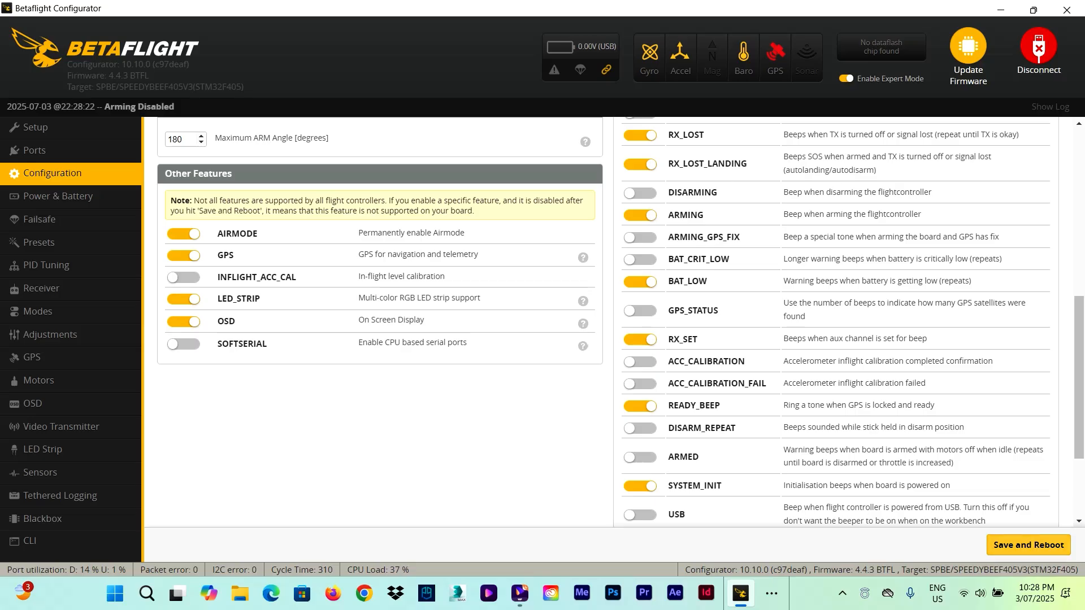
{"action": "mouse_move", "coordinate": [42, 448]}
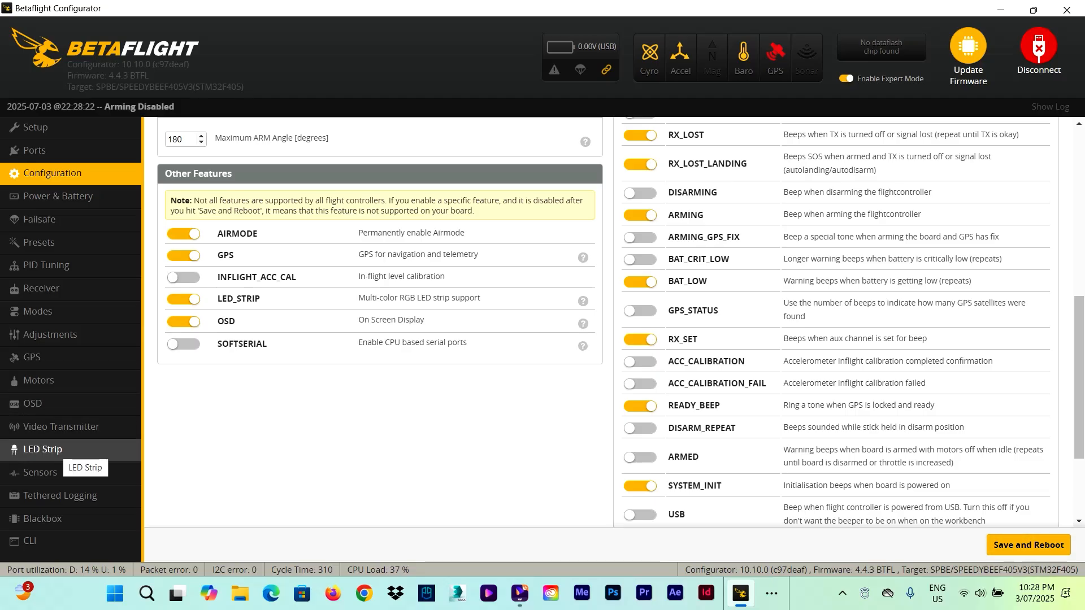
Step: Bring up the LED Strip page showing the empty grid with 32 LEDs remaining
{"action": "left_click", "coordinate": [43, 448]}
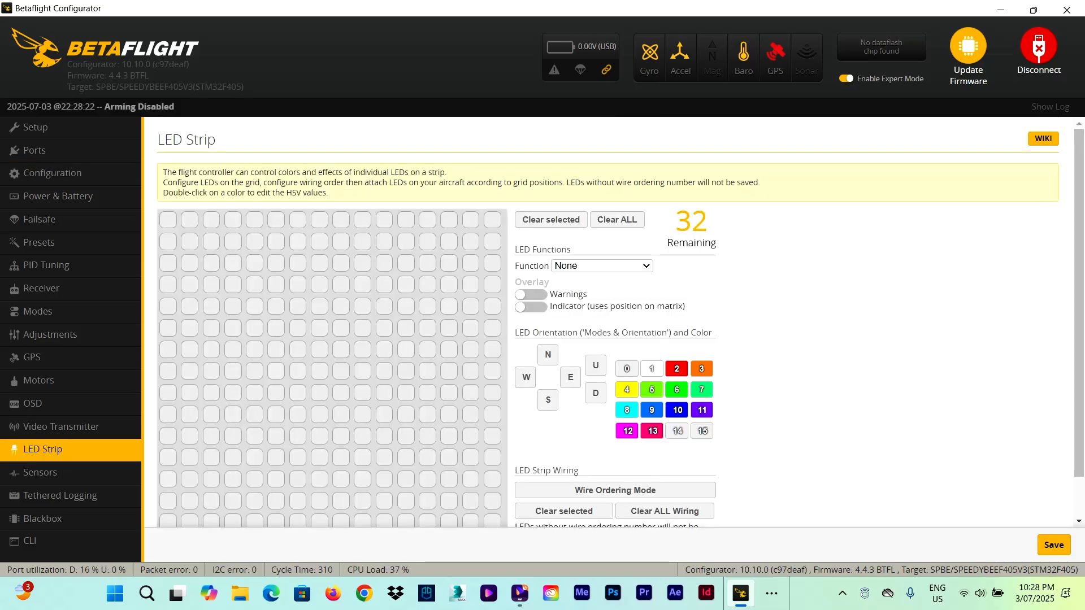
{"action": "scroll", "scroll_direction": "down", "scroll_amount": 3}
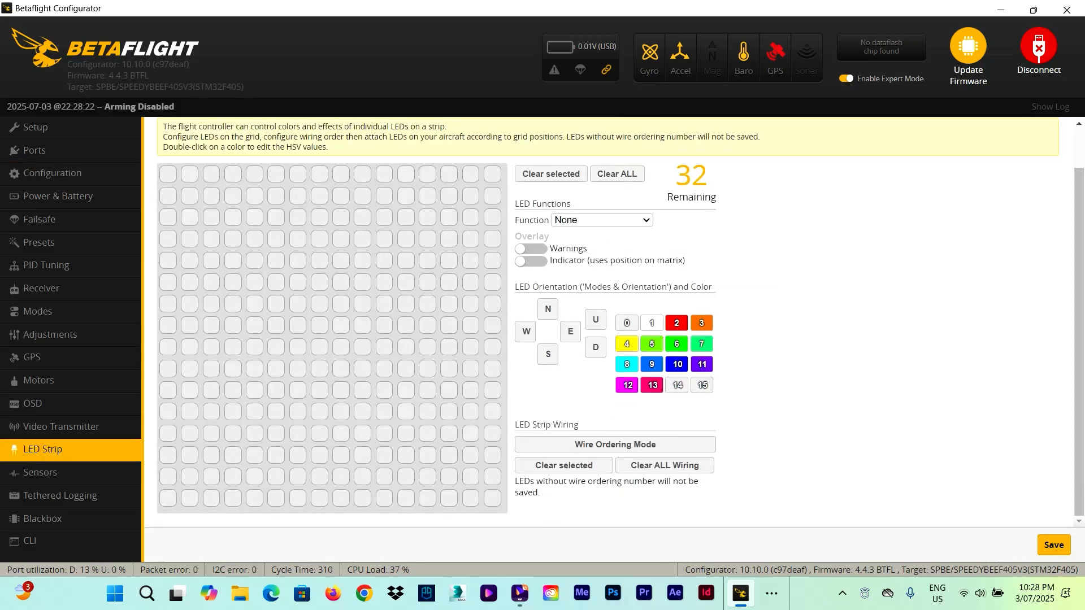
{"action": "left_click", "coordinate": [613, 444]}
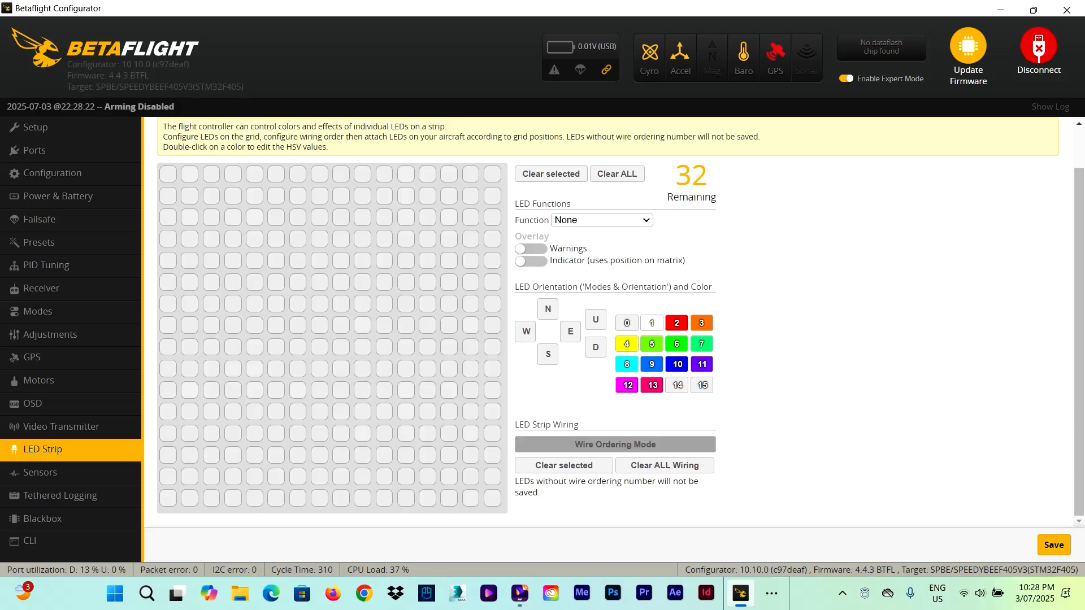
Step: Enter Wire Ordering Mode, test-wire a column of LEDs, then clear all wiring
{"action": "left_click", "coordinate": [613, 443]}
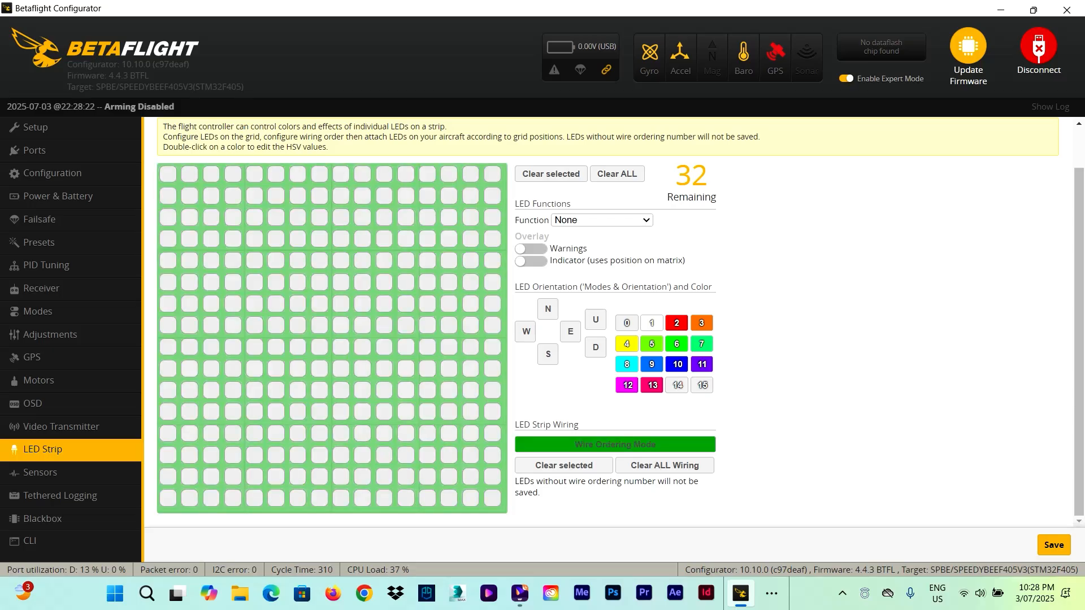
{"action": "left_click_drag", "start_coordinate": [189, 172], "coordinate": [189, 368]}
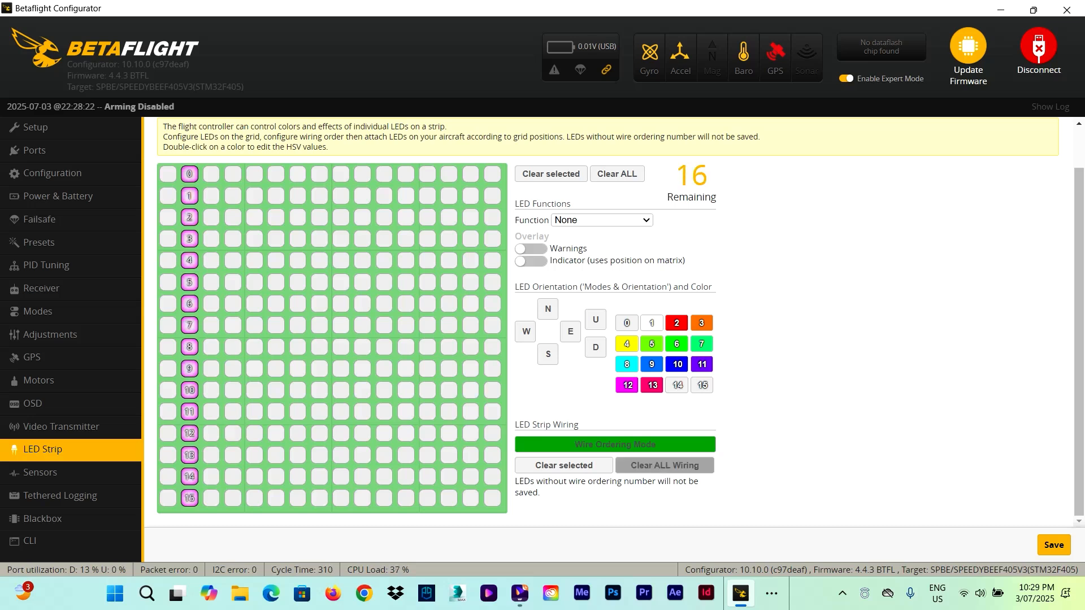
{"action": "left_click", "coordinate": [662, 464]}
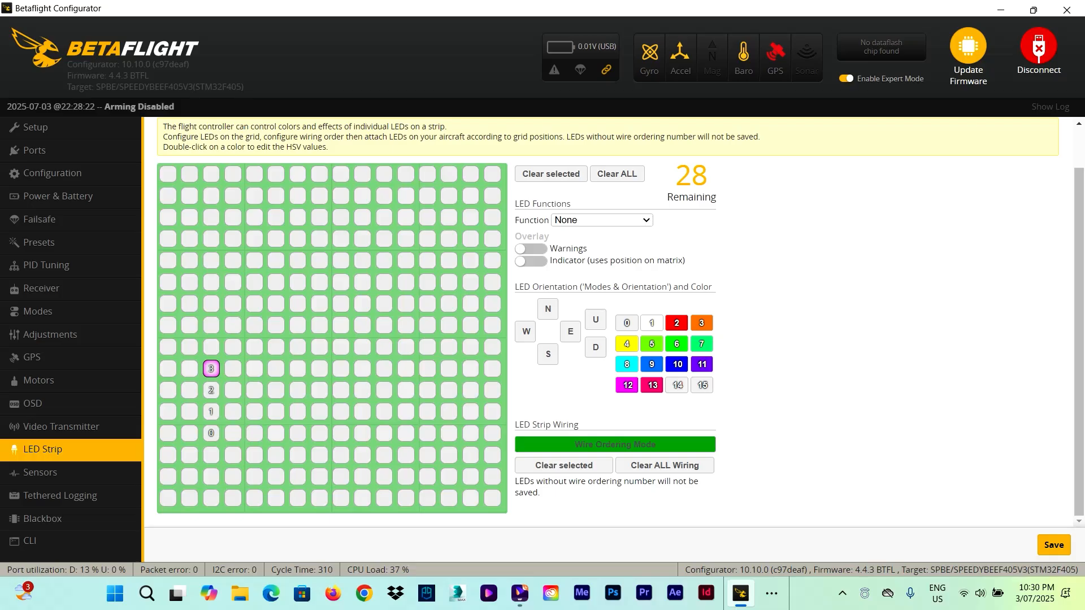
Step: Wire LEDs 0–15 as four diagonal strands across the grid and select LEDs 0–3
{"action": "left_click_drag", "start_coordinate": [211, 368], "coordinate": [212, 432]}
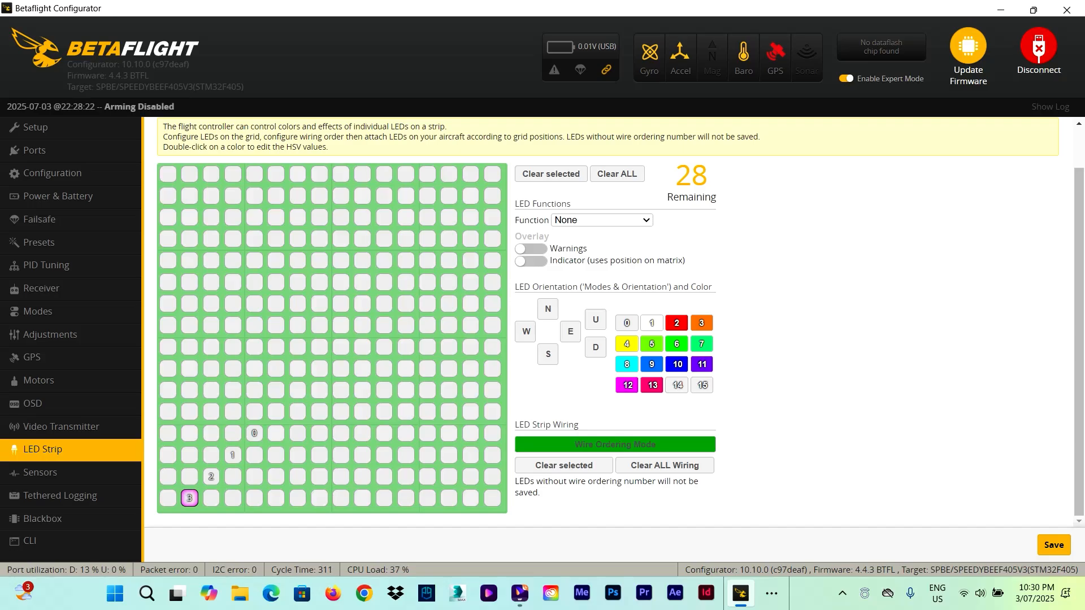
{"action": "left_click", "coordinate": [233, 347]}
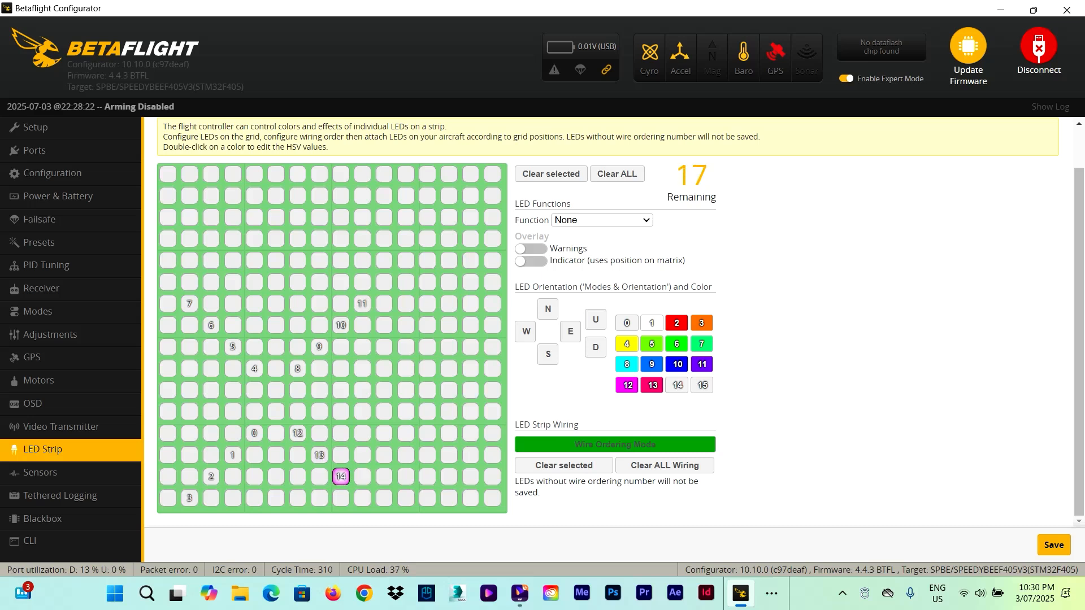
{"action": "left_click", "coordinate": [361, 498]}
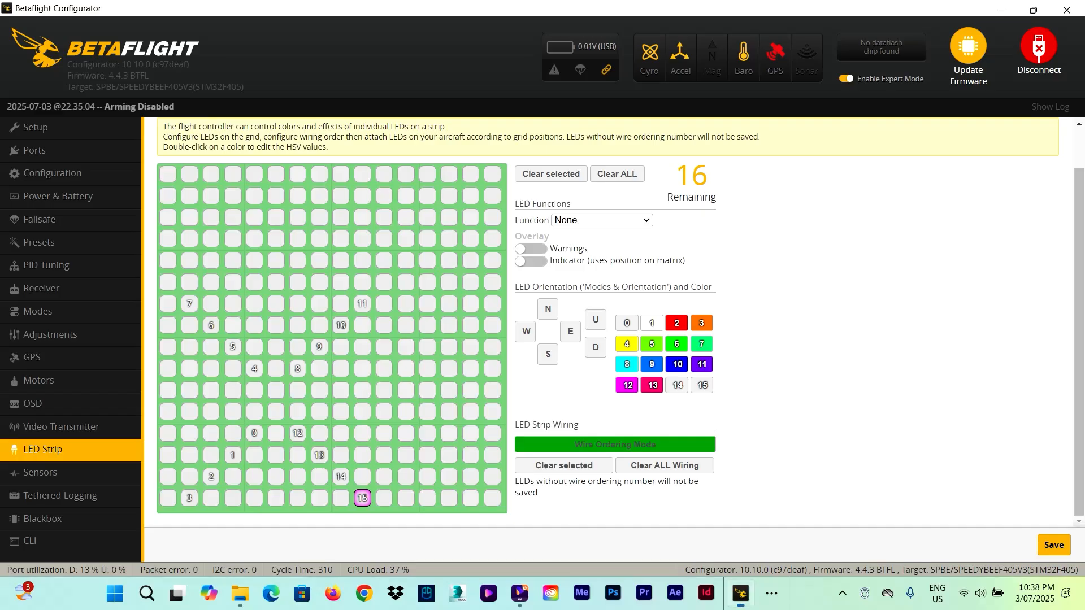
{"action": "left_click", "coordinate": [189, 498]}
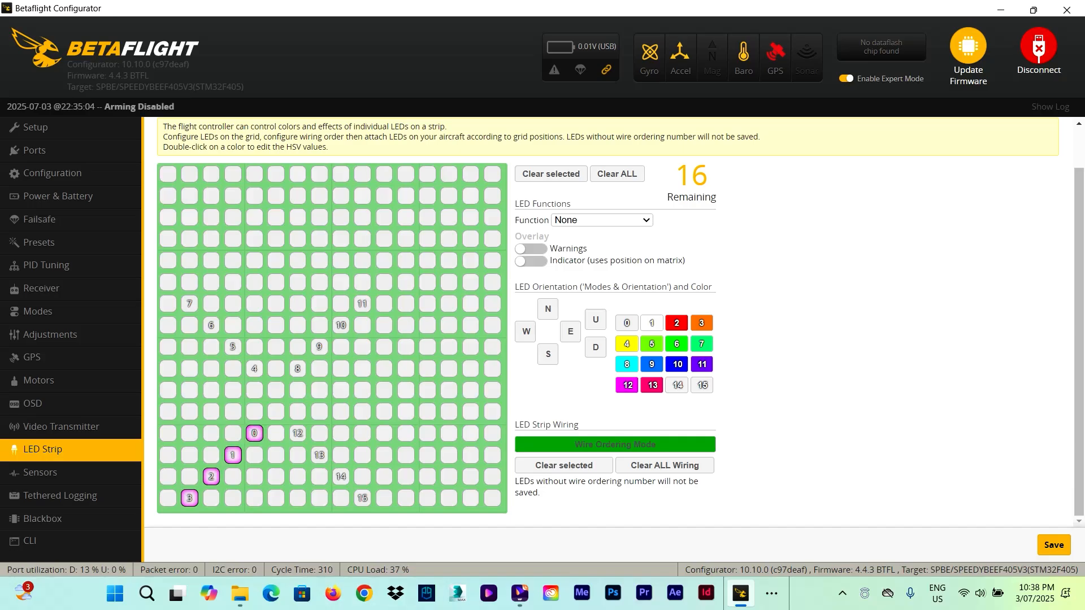
Step: Give LEDs 0–3 the Color function in red and LEDs 4–7 in yellow, then select LEDs 8–11
{"action": "left_click", "coordinate": [600, 220]}
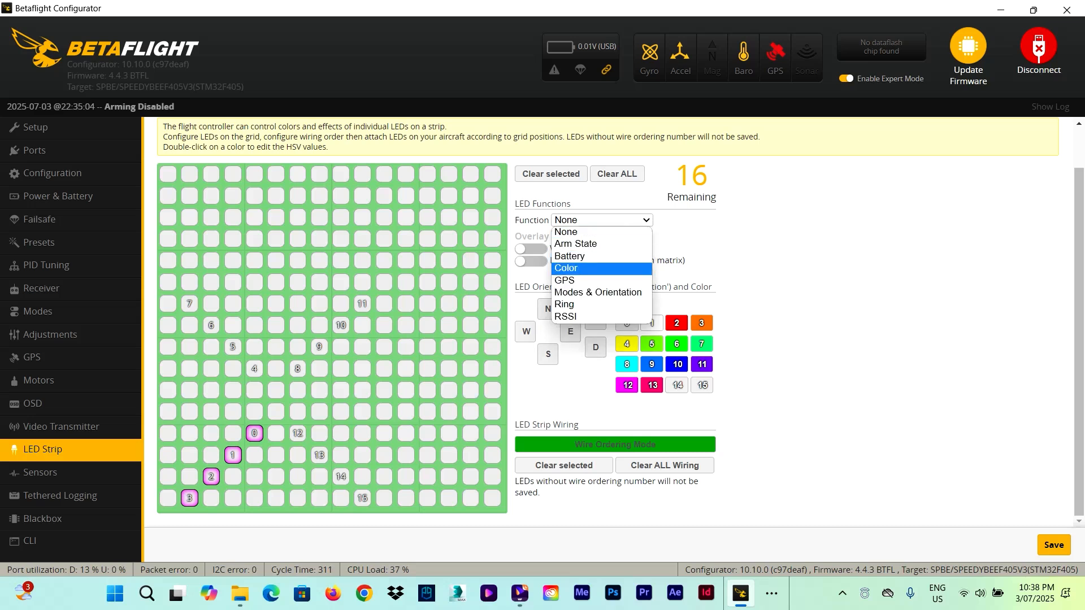
{"action": "left_click", "coordinate": [565, 269]}
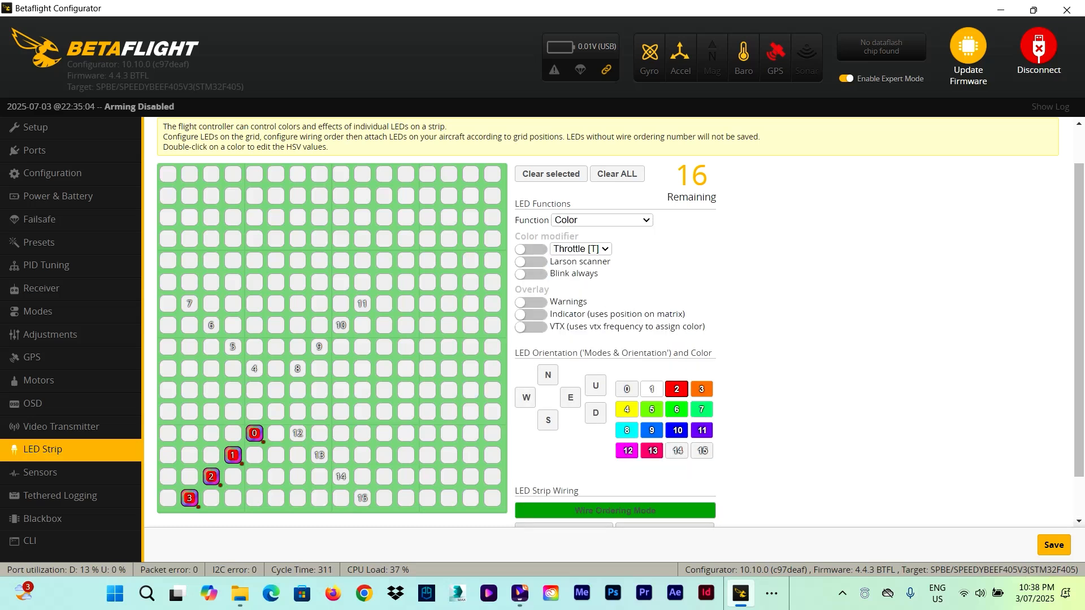
{"action": "left_click", "coordinate": [530, 261]}
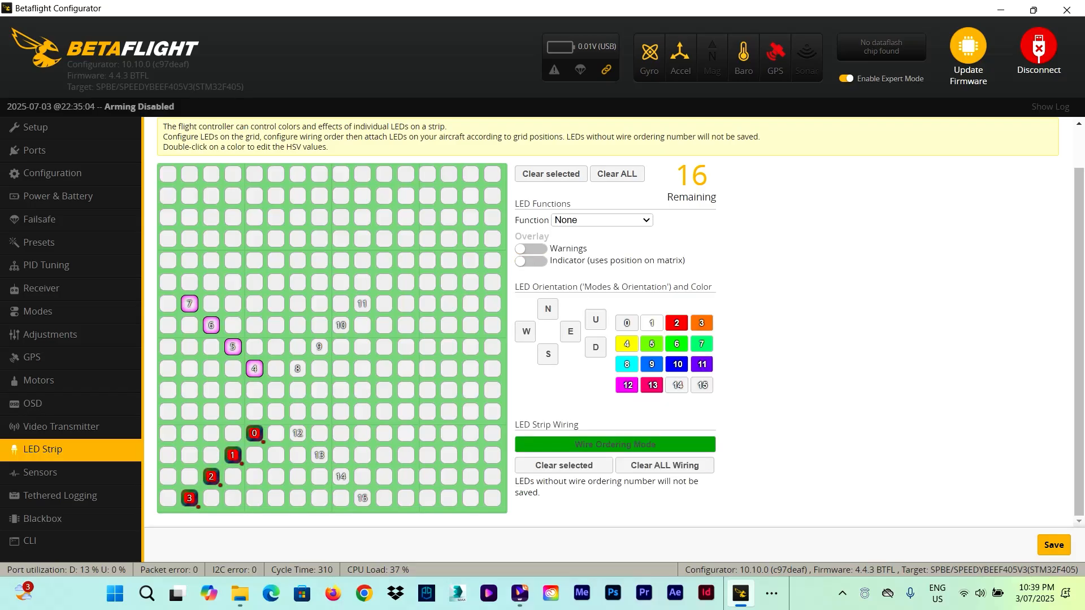
{"action": "left_click", "coordinate": [600, 221]}
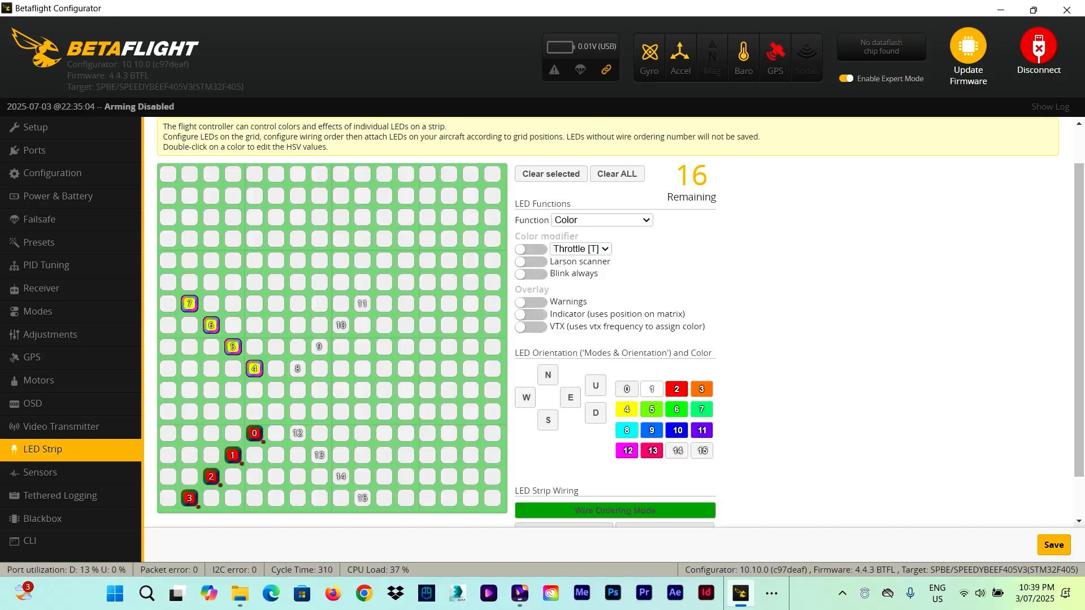
{"action": "left_click", "coordinate": [530, 261]}
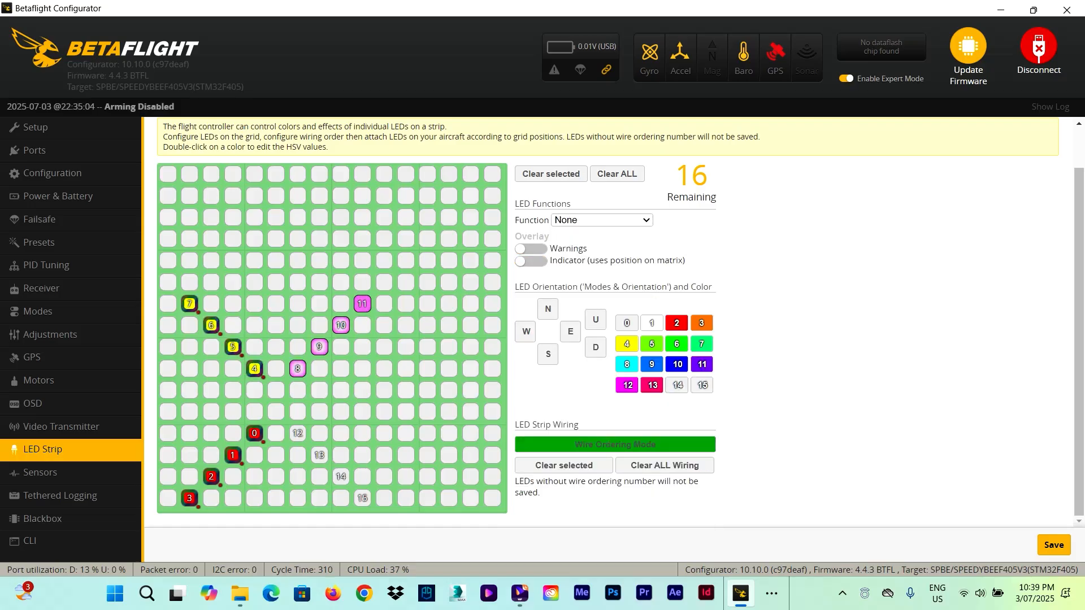
Step: Give LEDs 8–11 the Color function in blue and LEDs 12–15 in green
{"action": "left_click", "coordinate": [599, 221]}
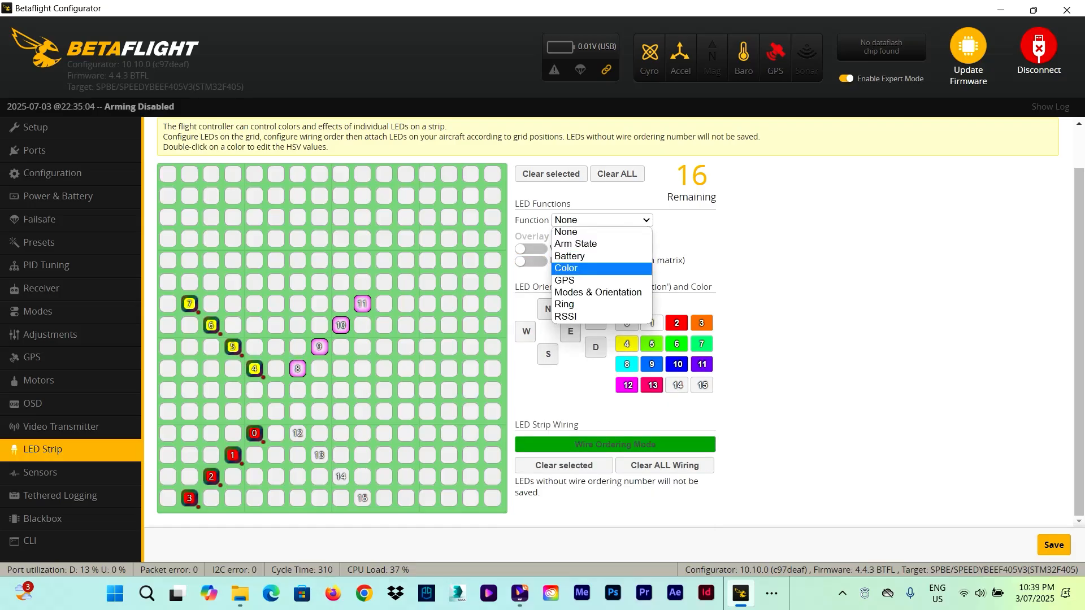
{"action": "left_click", "coordinate": [565, 269]}
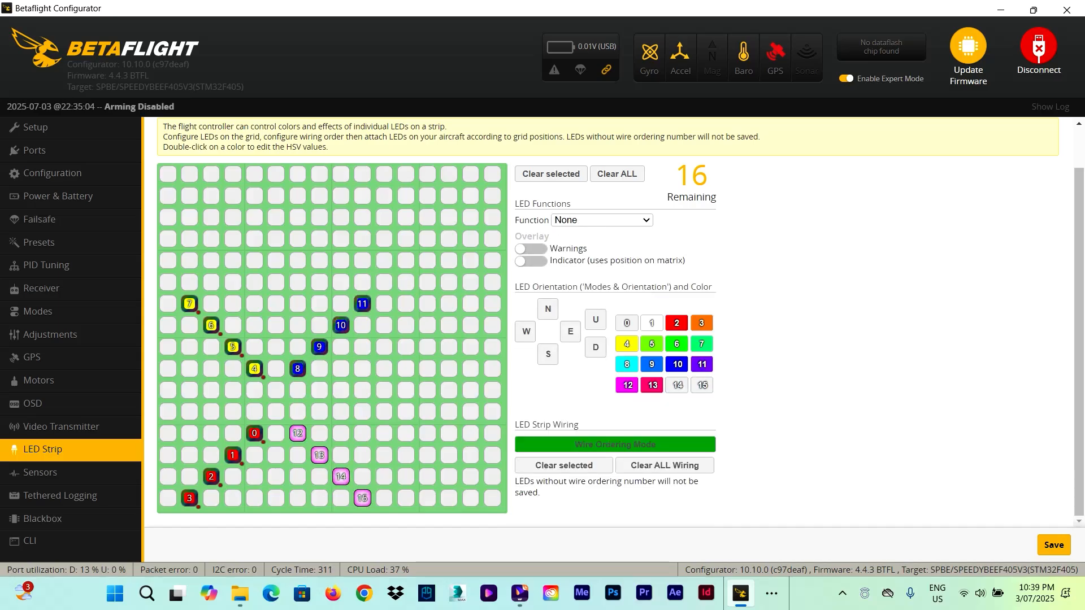
{"action": "left_click", "coordinate": [600, 219]}
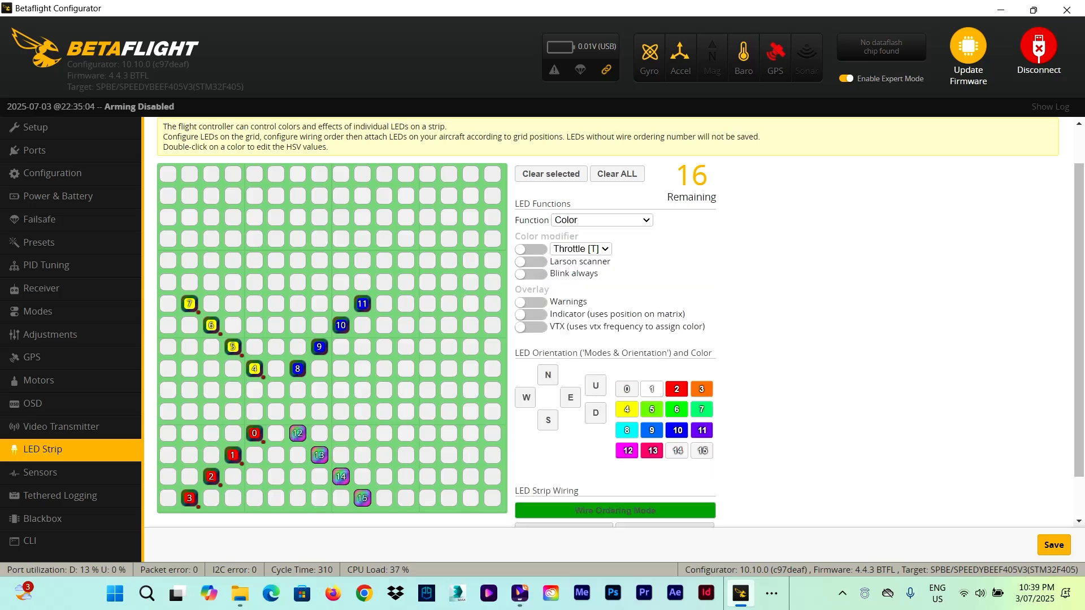
{"action": "left_click", "coordinate": [651, 409]}
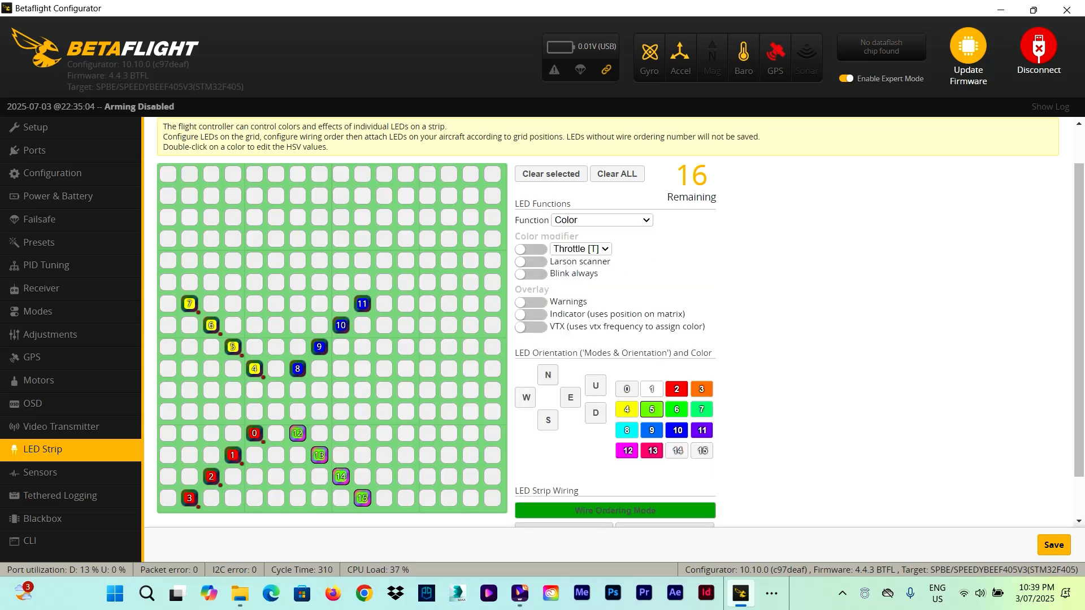
Step: Enable the Larson scanner effect on LEDs 12–15 and 8–11 and save the layout
{"action": "left_click", "coordinate": [530, 261]}
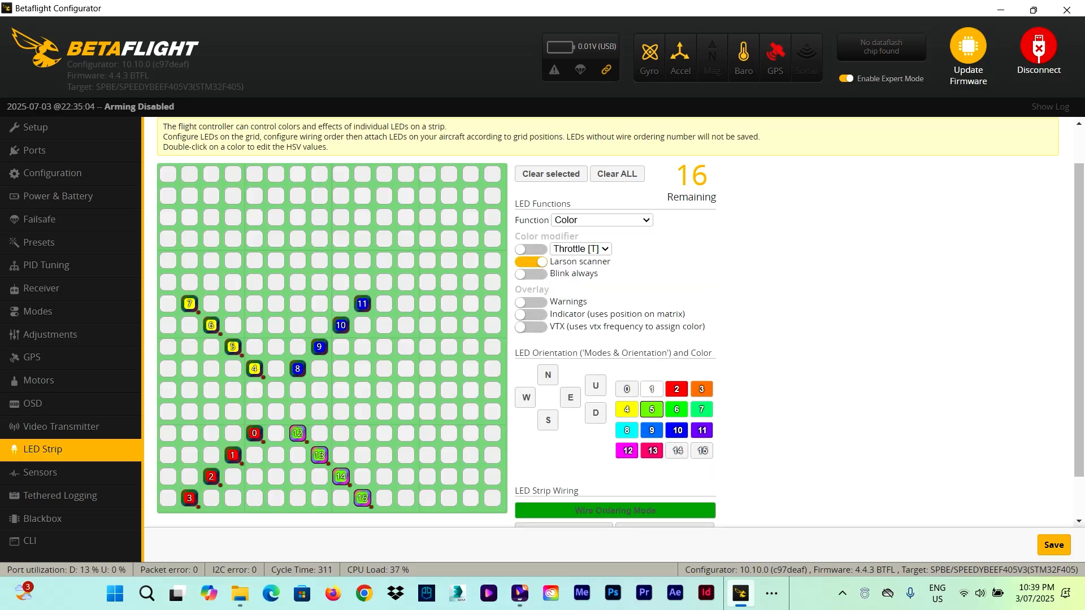
{"action": "left_click", "coordinate": [530, 261]}
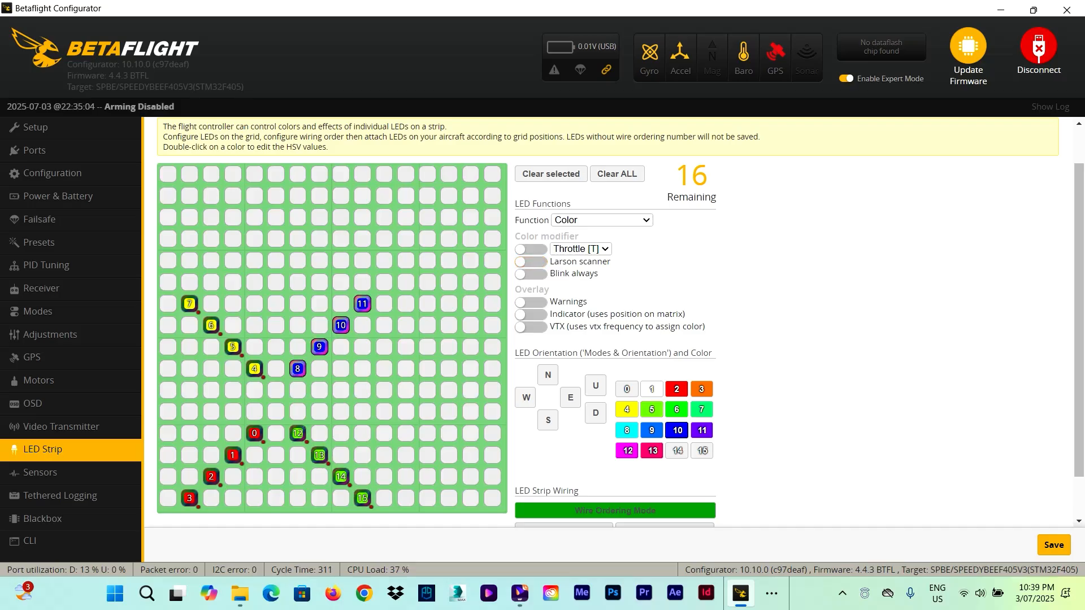
{"action": "left_click", "coordinate": [531, 261]}
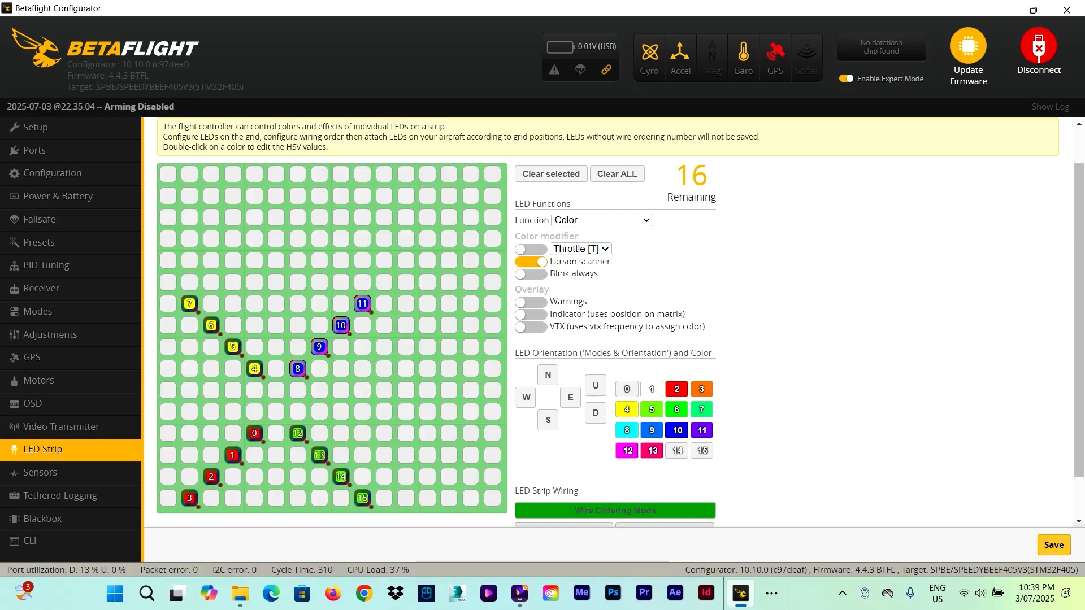
{"action": "left_click", "coordinate": [1051, 545]}
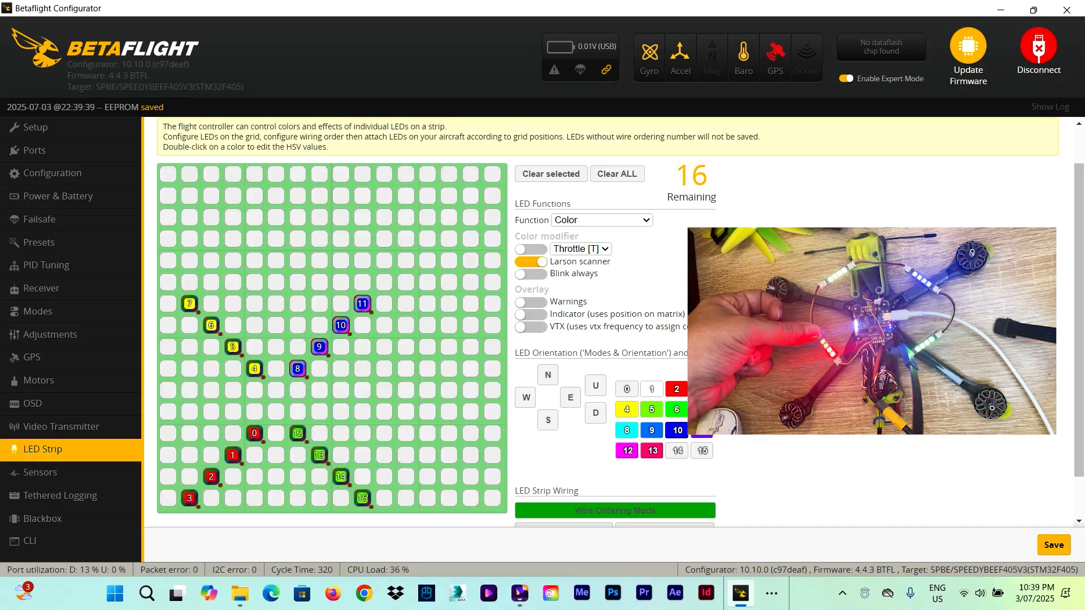
{"action": "left_click", "coordinate": [1037, 52]}
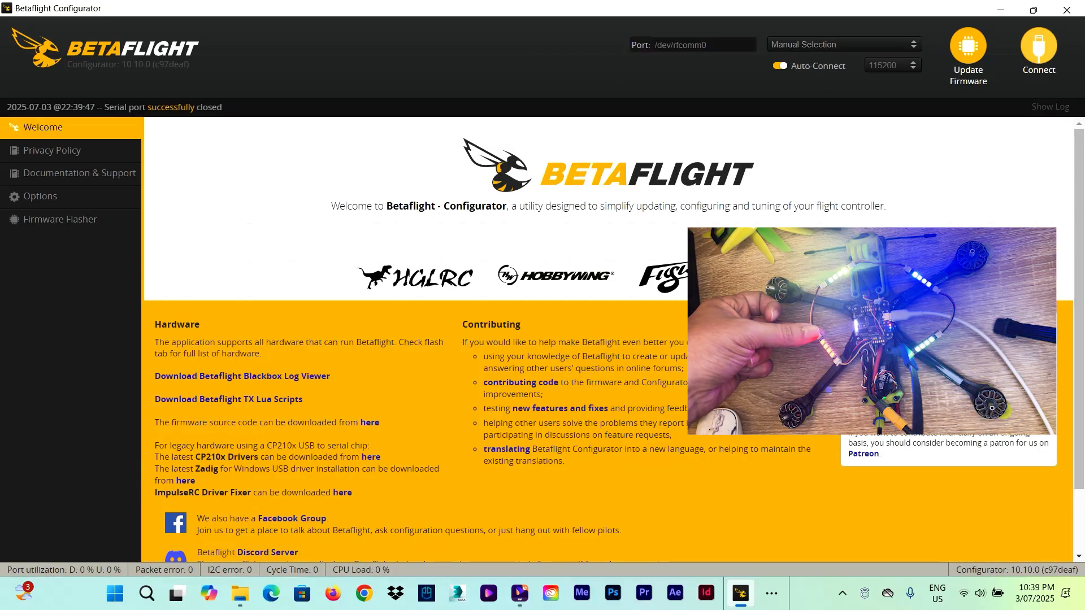
{"action": "left_click", "coordinate": [1037, 52]}
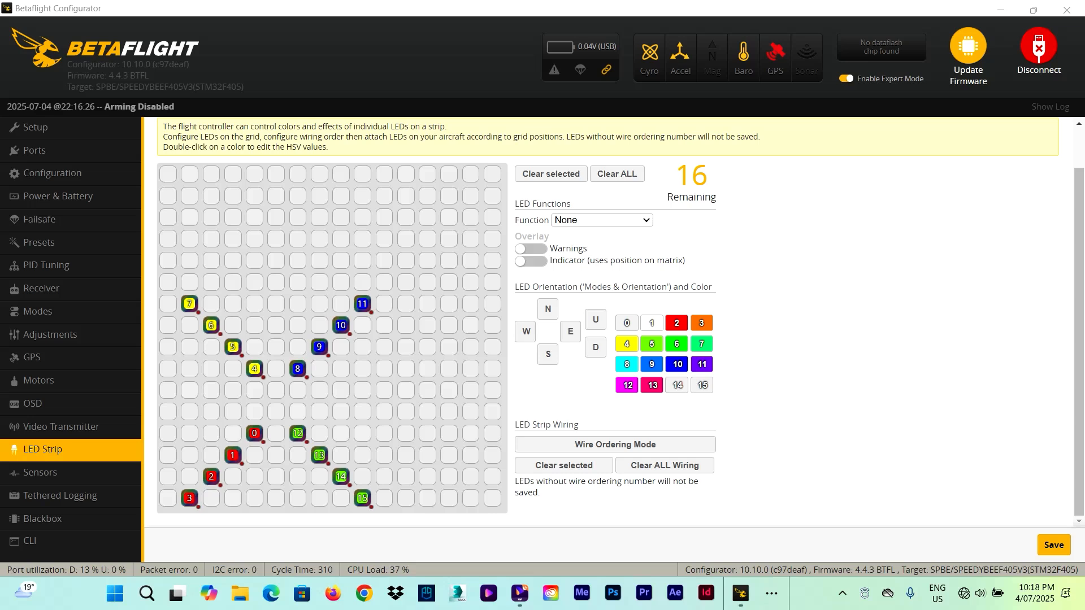
{"action": "left_click", "coordinate": [600, 220]}
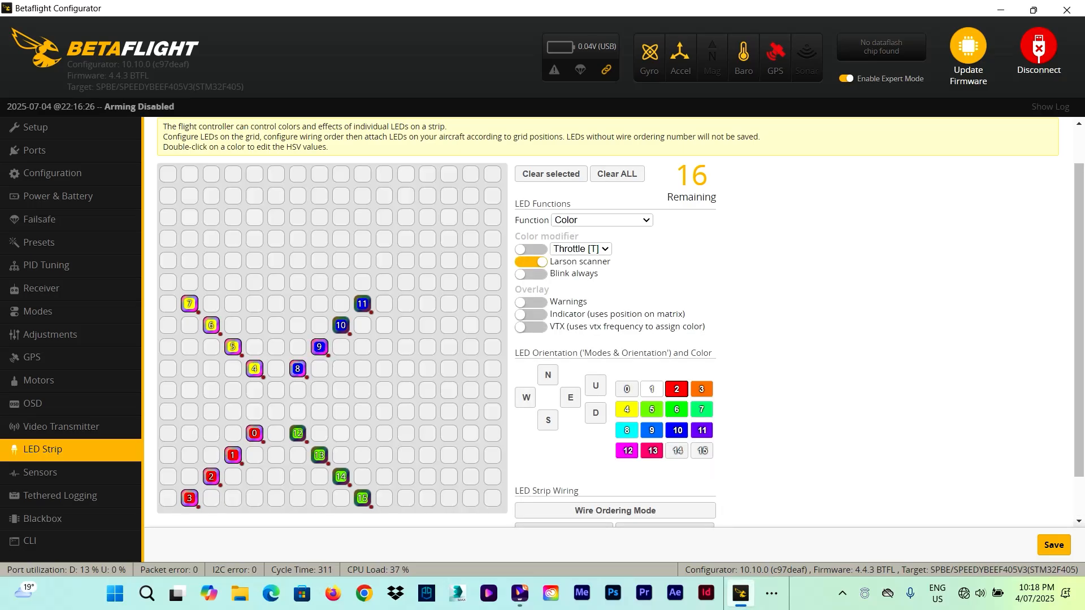
Step: Assign Arm State to all sixteen LEDs and review the red disarmed / green armed special colours
{"action": "left_click", "coordinate": [599, 220]}
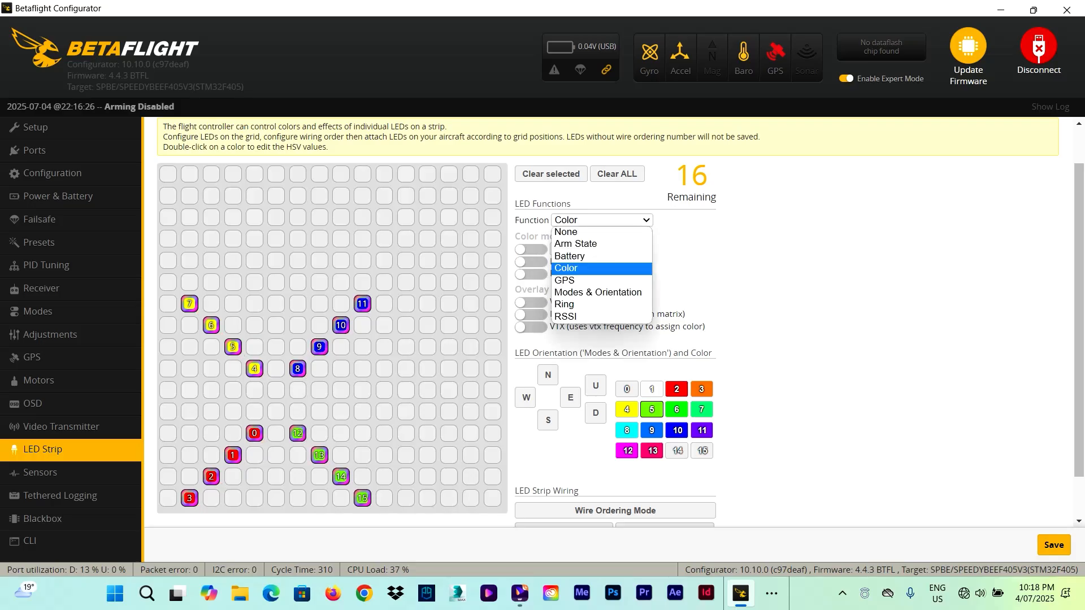
{"action": "left_click", "coordinate": [574, 244]}
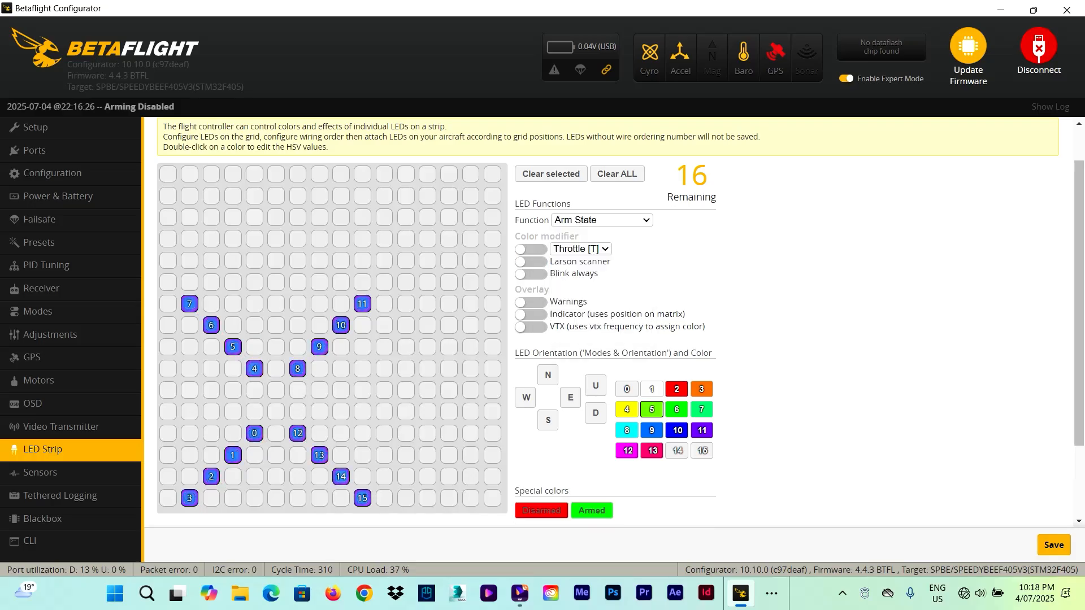
{"action": "scroll", "scroll_direction": "down", "scroll_amount": 3}
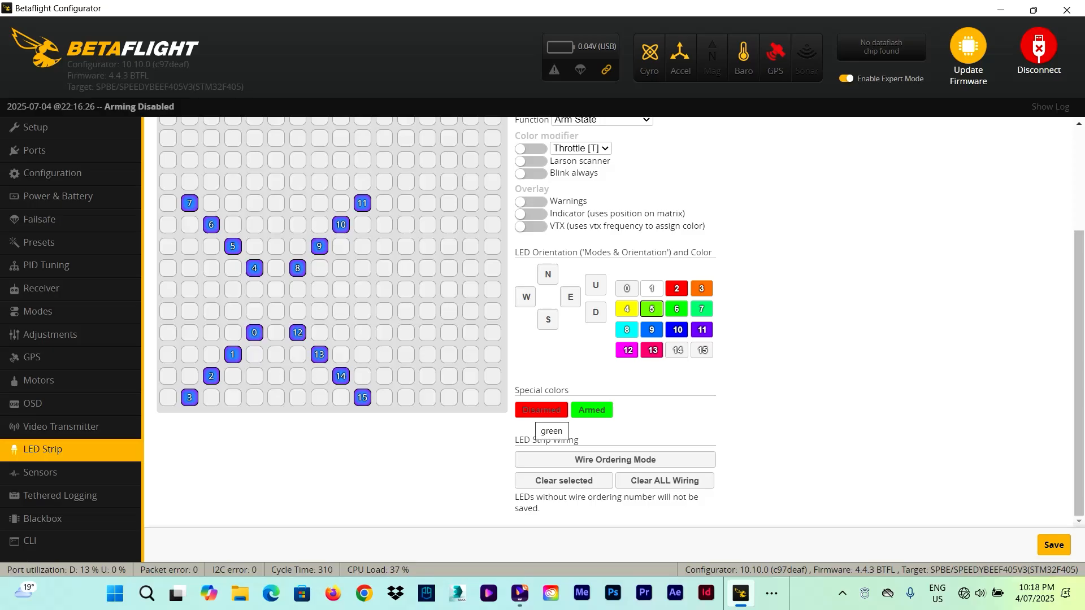
{"action": "mouse_move", "coordinate": [591, 409]}
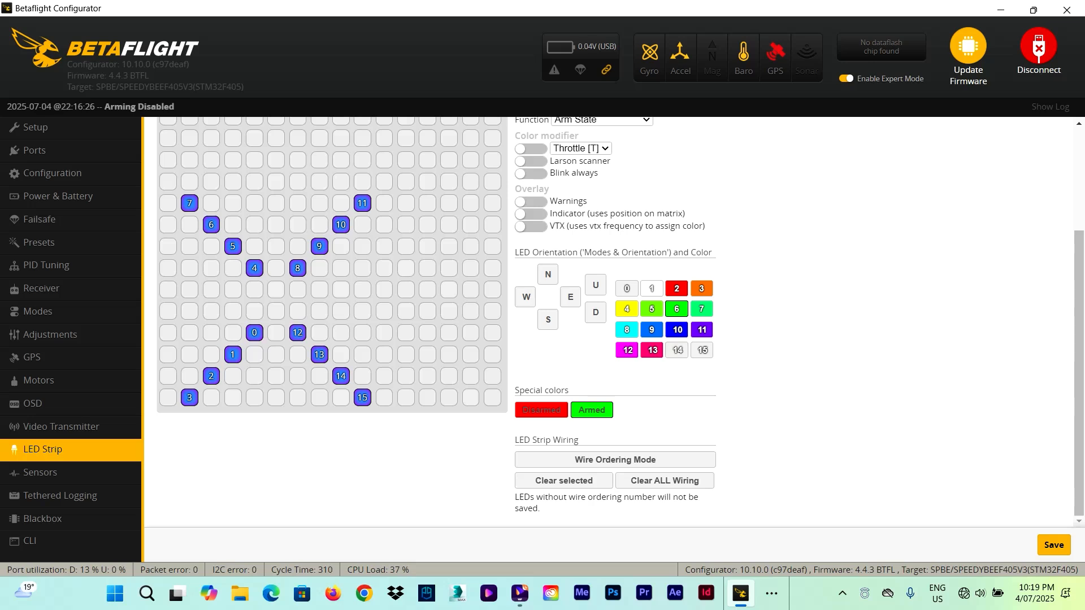
{"action": "scroll", "scroll_direction": "down", "scroll_amount": 3}
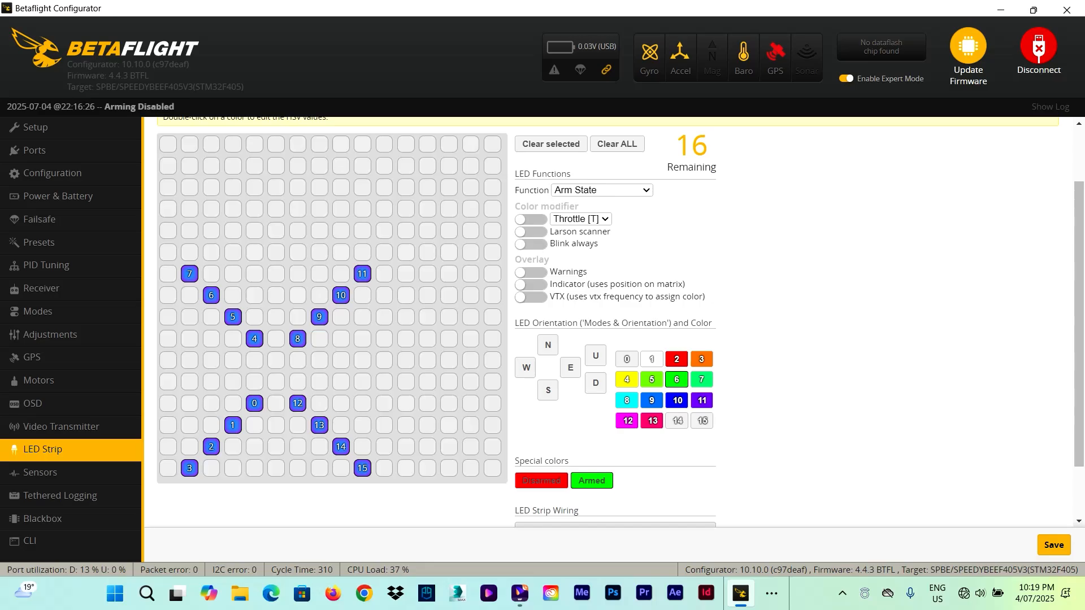
Step: Try the Larson scanner briefly, enable Blink always instead, and save the configuration to the board
{"action": "left_click", "coordinate": [530, 230]}
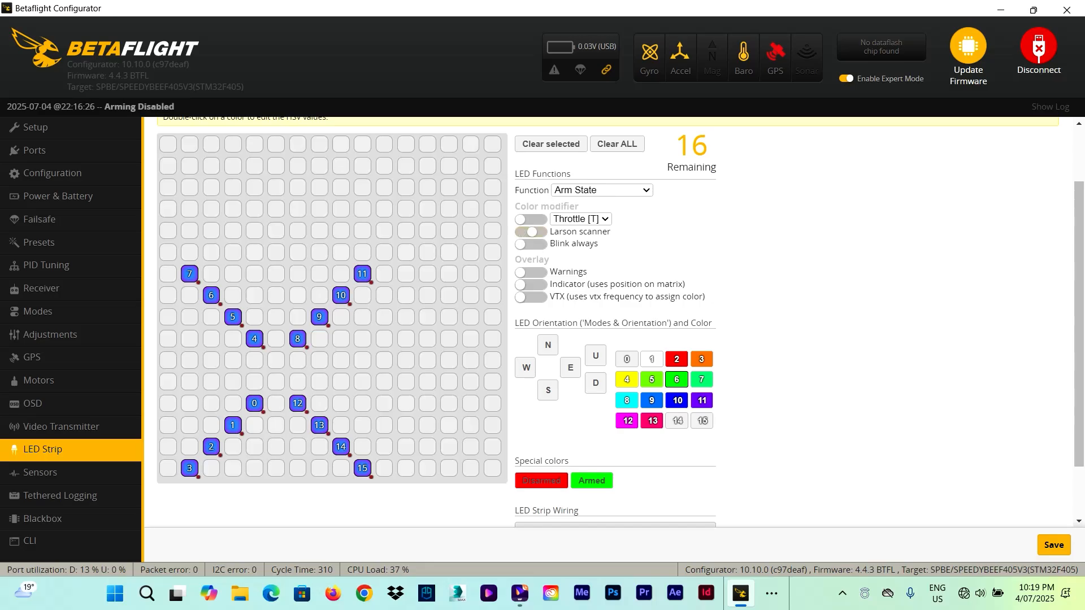
{"action": "left_click", "coordinate": [531, 230]}
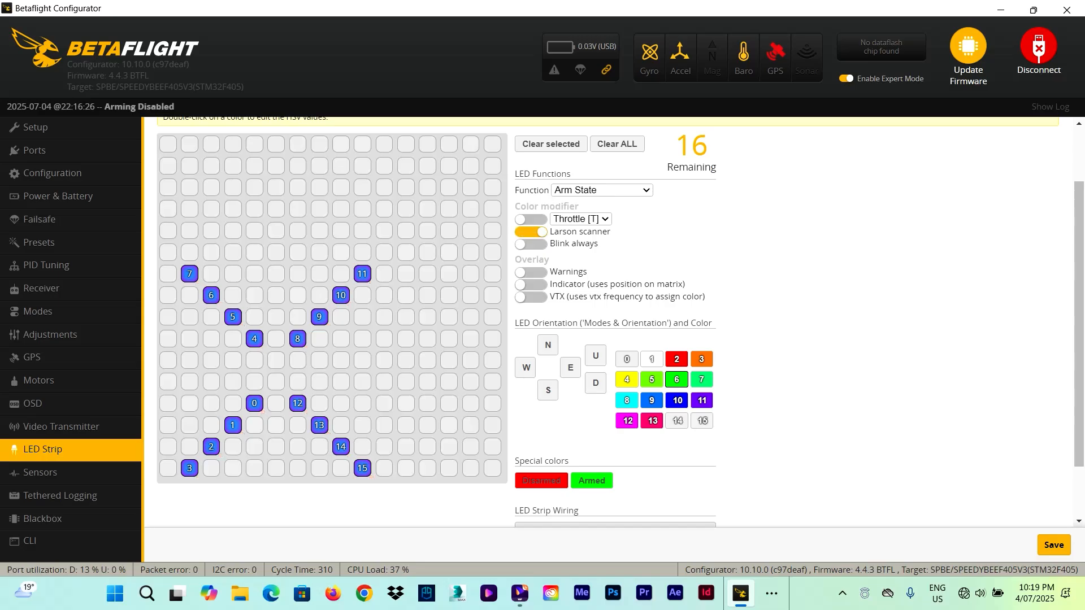
{"action": "left_click", "coordinate": [529, 243]}
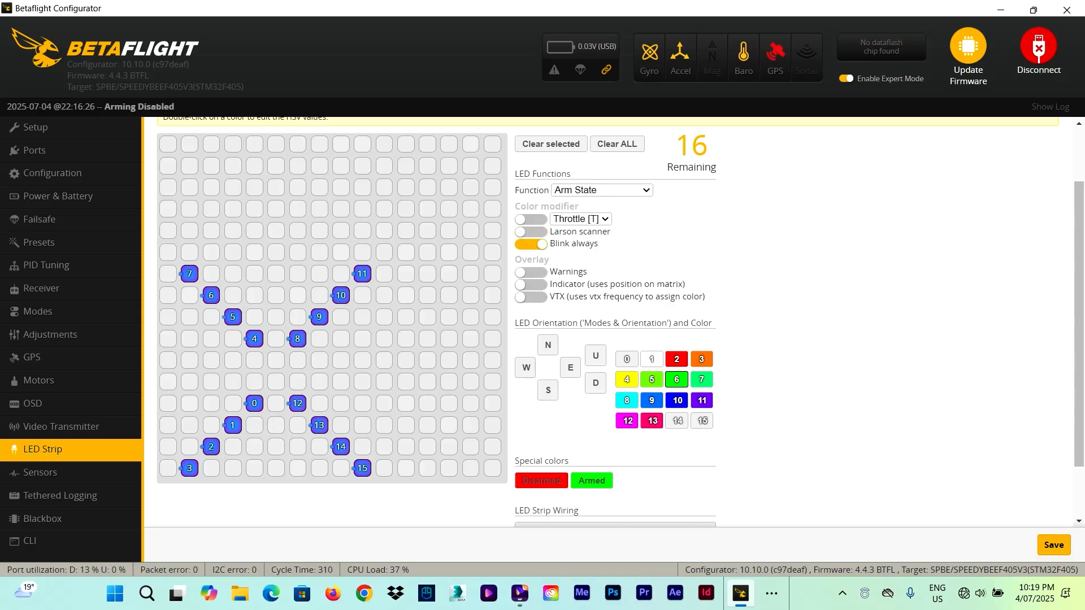
{"action": "left_click", "coordinate": [1051, 545]}
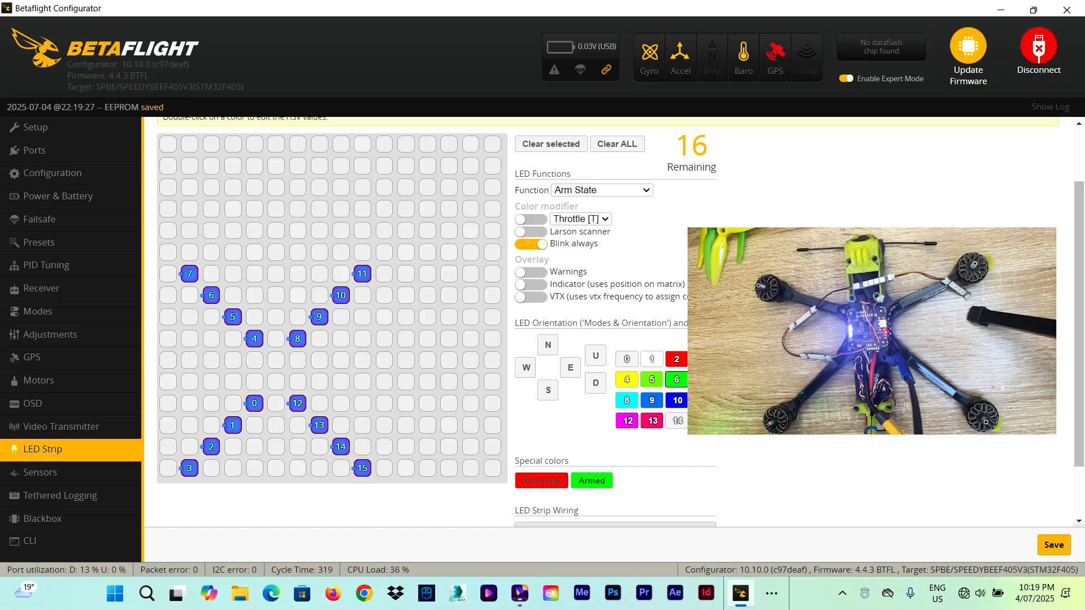
{"action": "left_click", "coordinate": [1037, 50]}
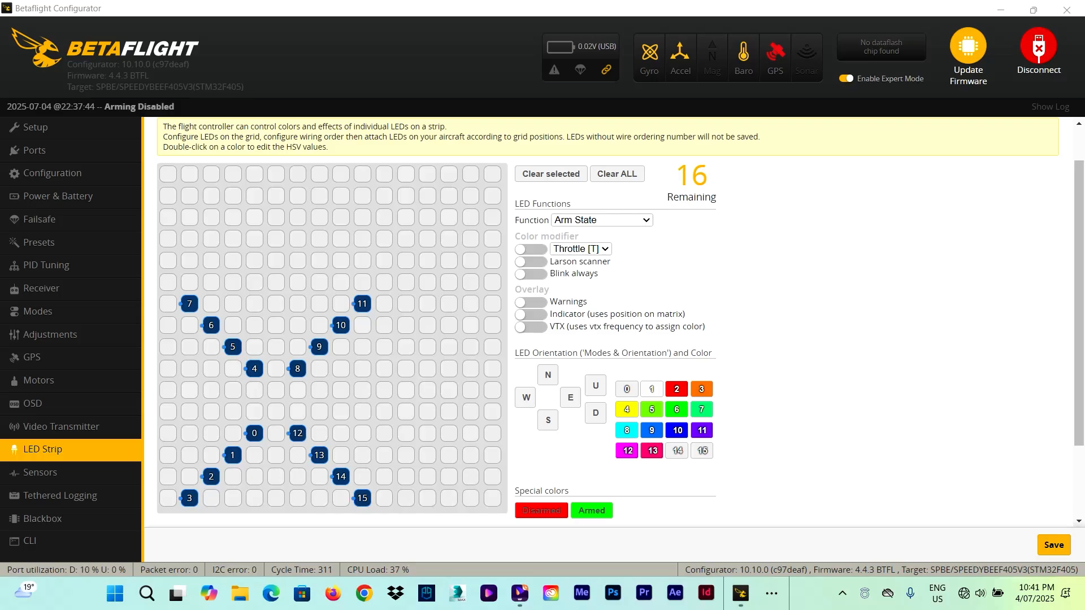
Step: Switch the LED function from Arm State to Battery, leaving only the indicator overlay
{"action": "left_click", "coordinate": [599, 219]}
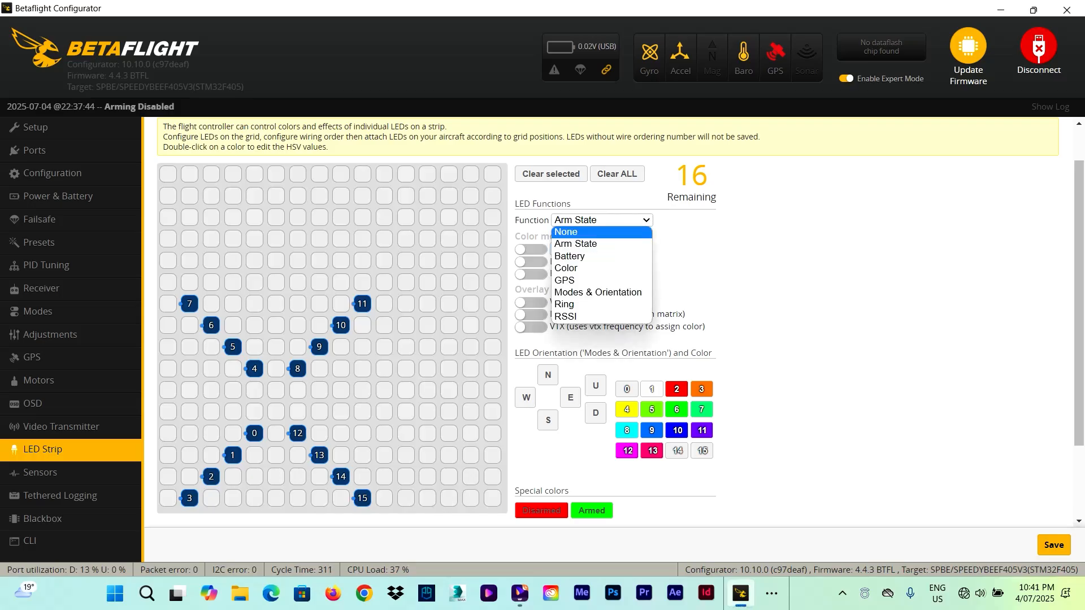
{"action": "mouse_move", "coordinate": [575, 244]}
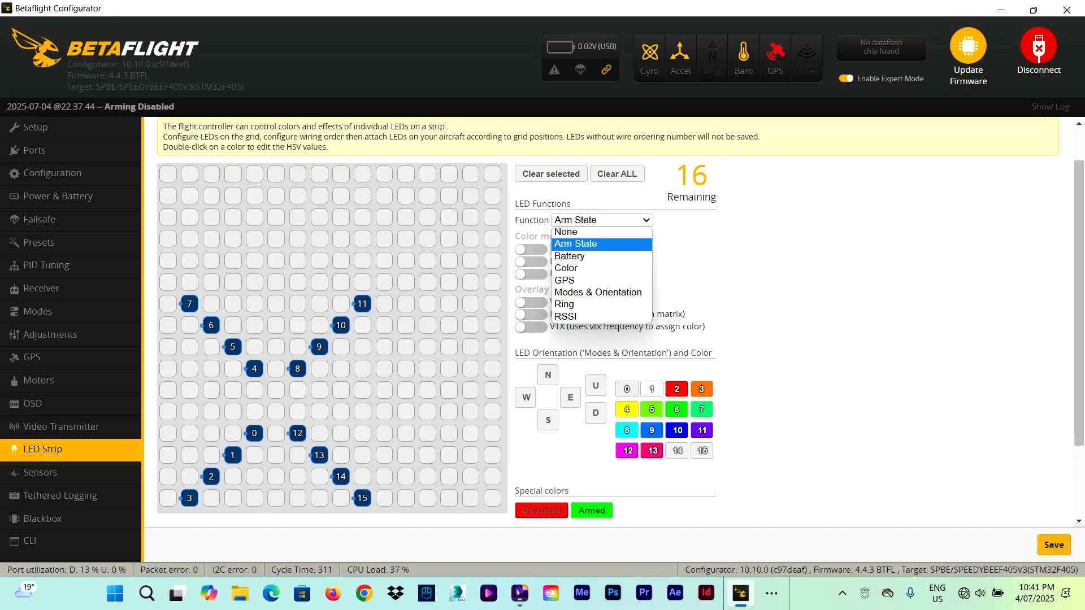
{"action": "mouse_move", "coordinate": [568, 256]}
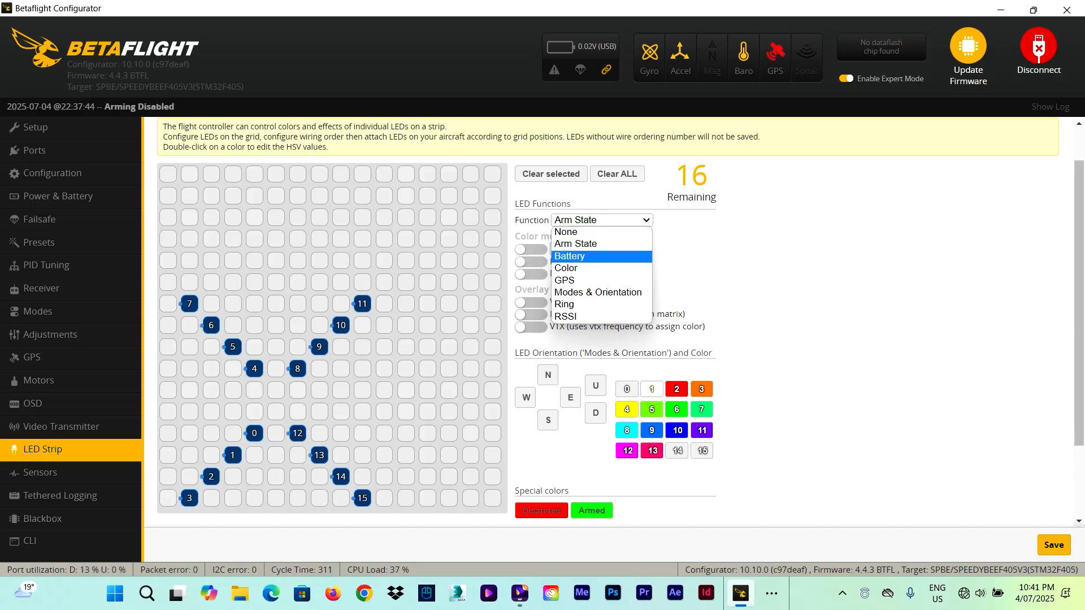
{"action": "left_click", "coordinate": [568, 256]}
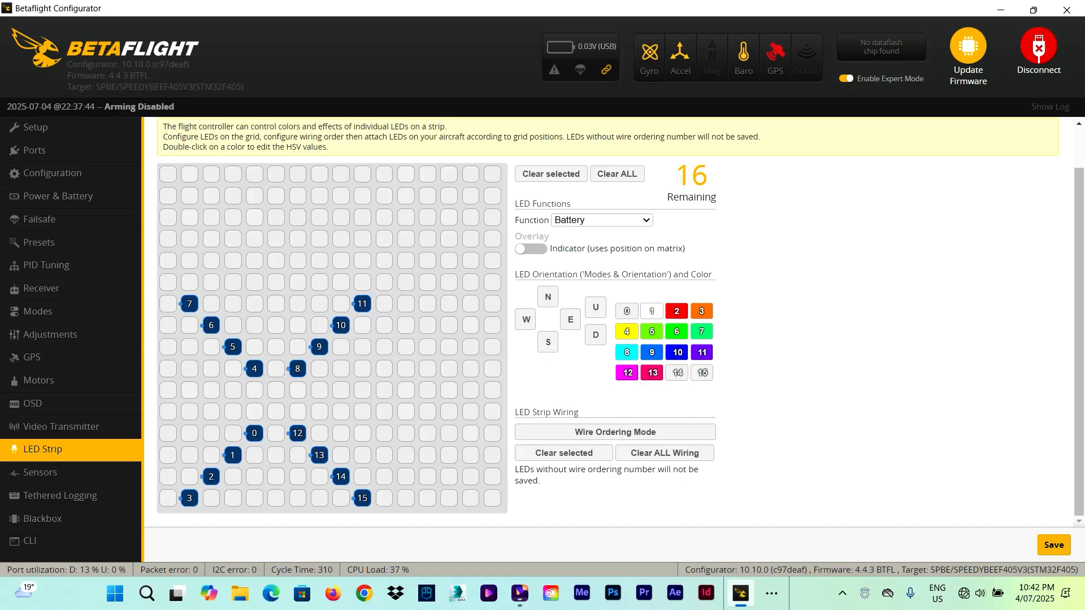
Step: Try the GPS function's special colours, then set the function to Modes & Orientation
{"action": "left_click", "coordinate": [600, 221]}
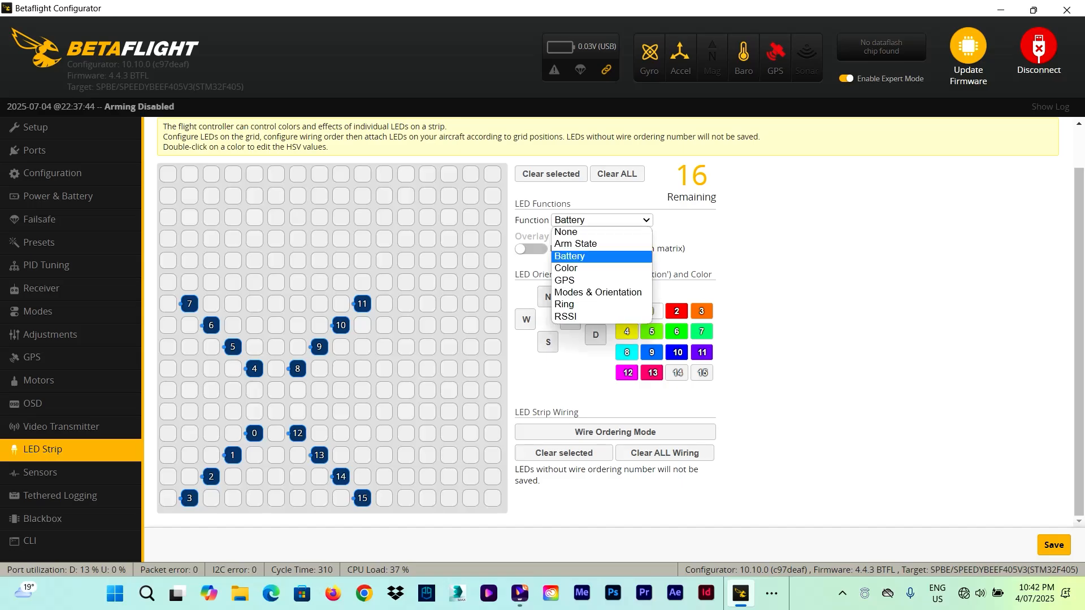
{"action": "left_click", "coordinate": [563, 280]}
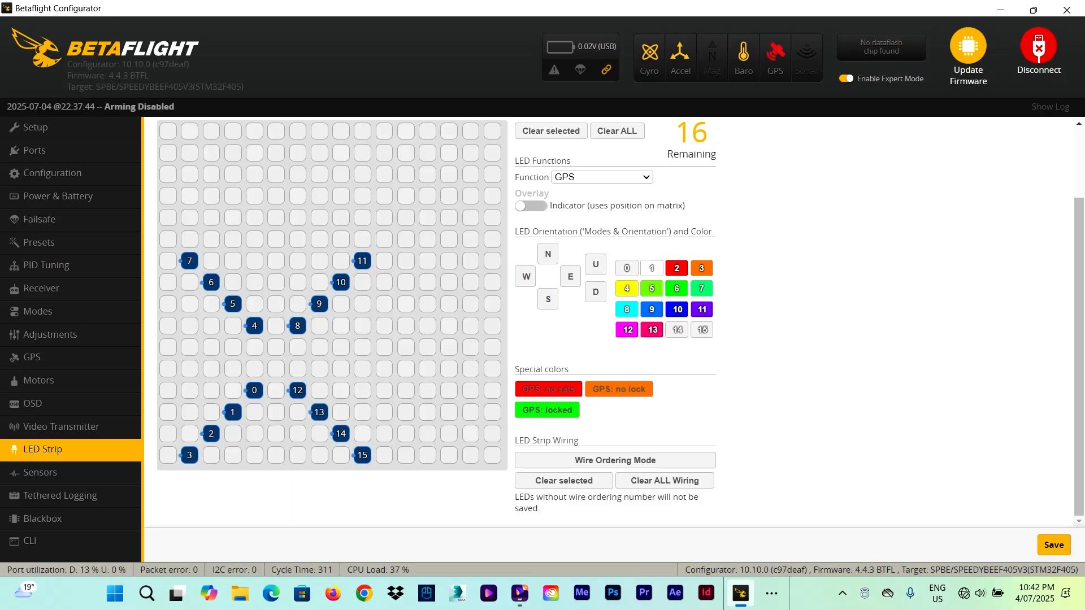
{"action": "mouse_move", "coordinate": [547, 409]}
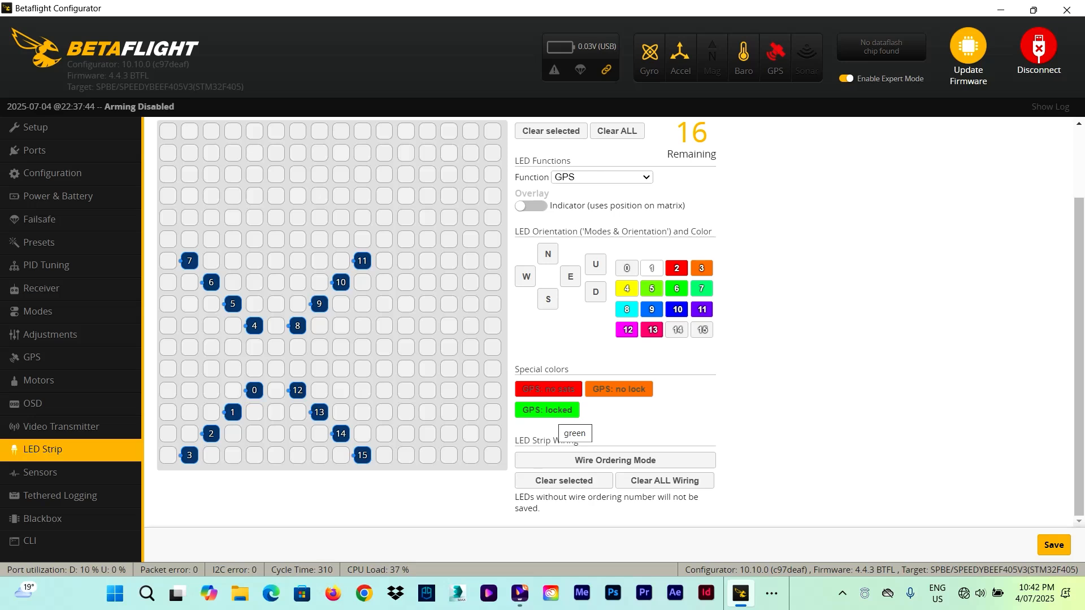
{"action": "left_click", "coordinate": [599, 176]}
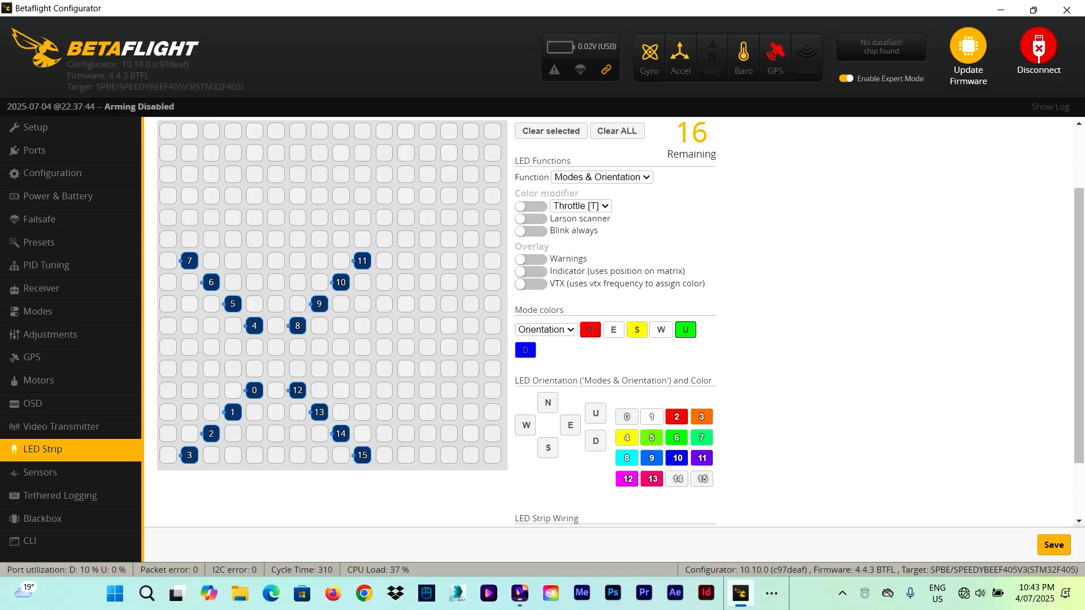
Step: Give Modes & Orientation a magenta Up colour with the indicator overlay, then head to the Function list
{"action": "left_click", "coordinate": [684, 329]}
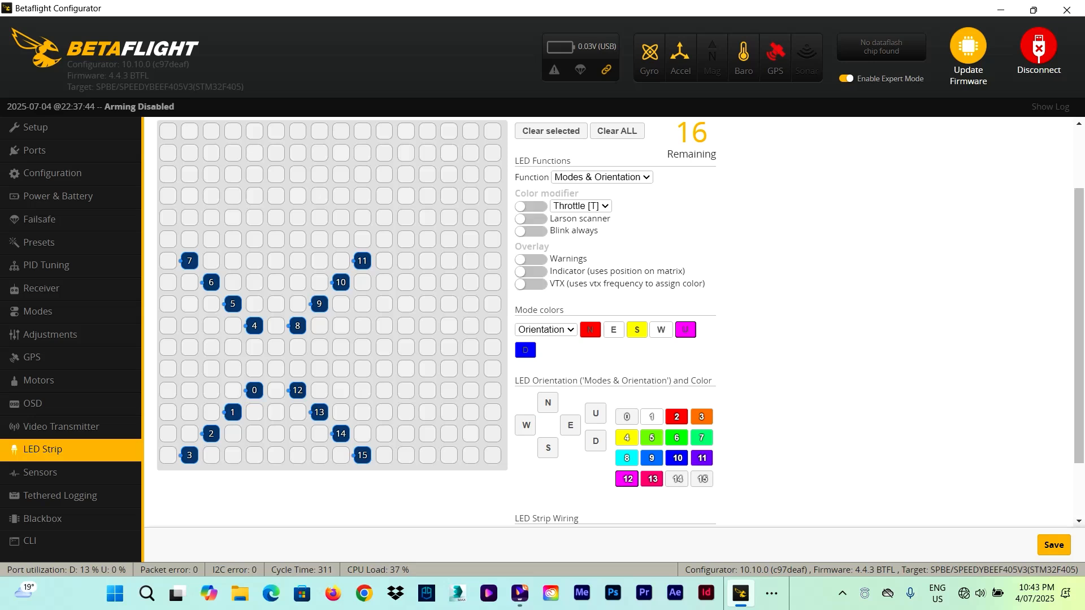
{"action": "left_click", "coordinate": [531, 218]}
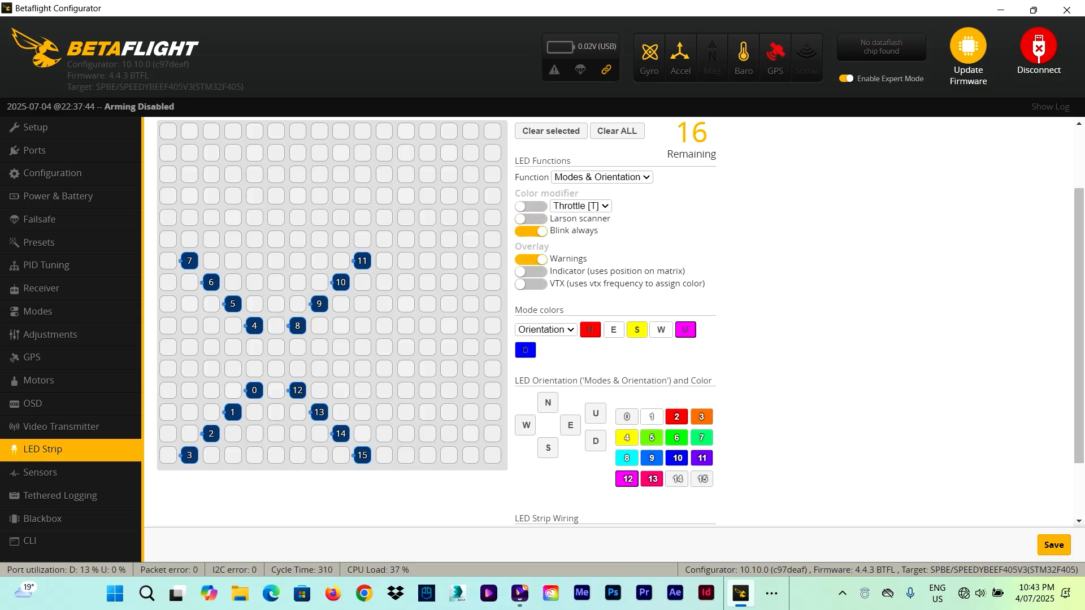
{"action": "left_click", "coordinate": [530, 272]}
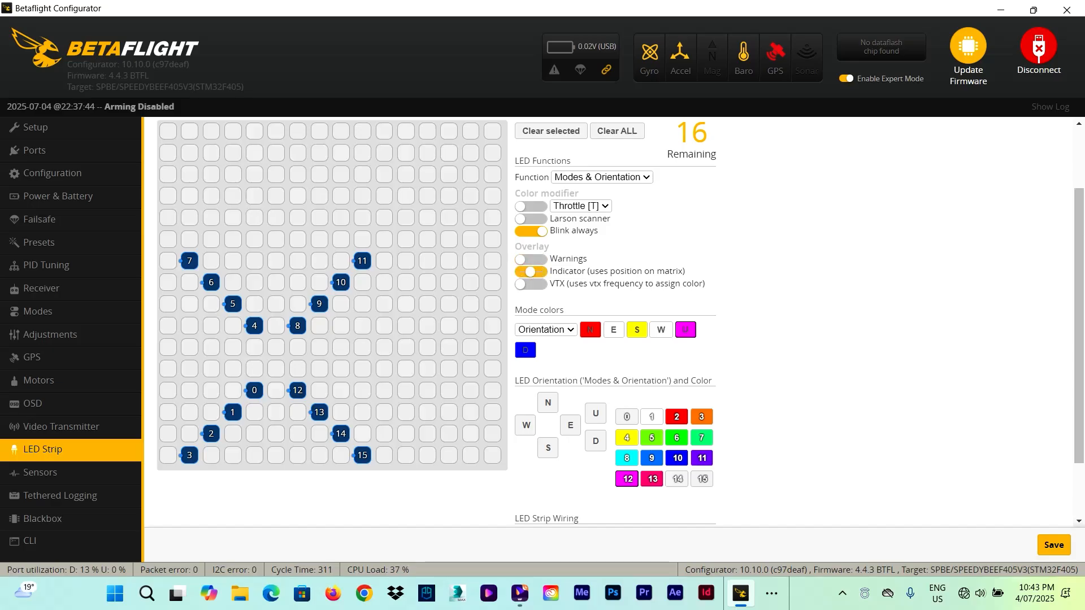
{"action": "left_click", "coordinate": [531, 270]}
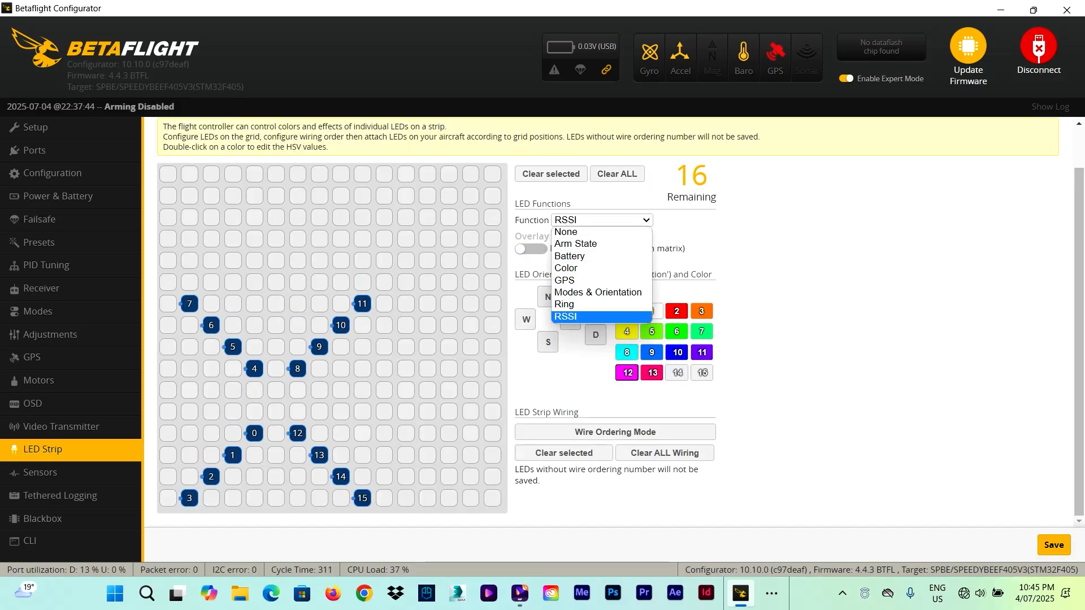
Step: Apply the RSSI function, review its orientation options, then set Function back to None
{"action": "left_click", "coordinate": [565, 317]}
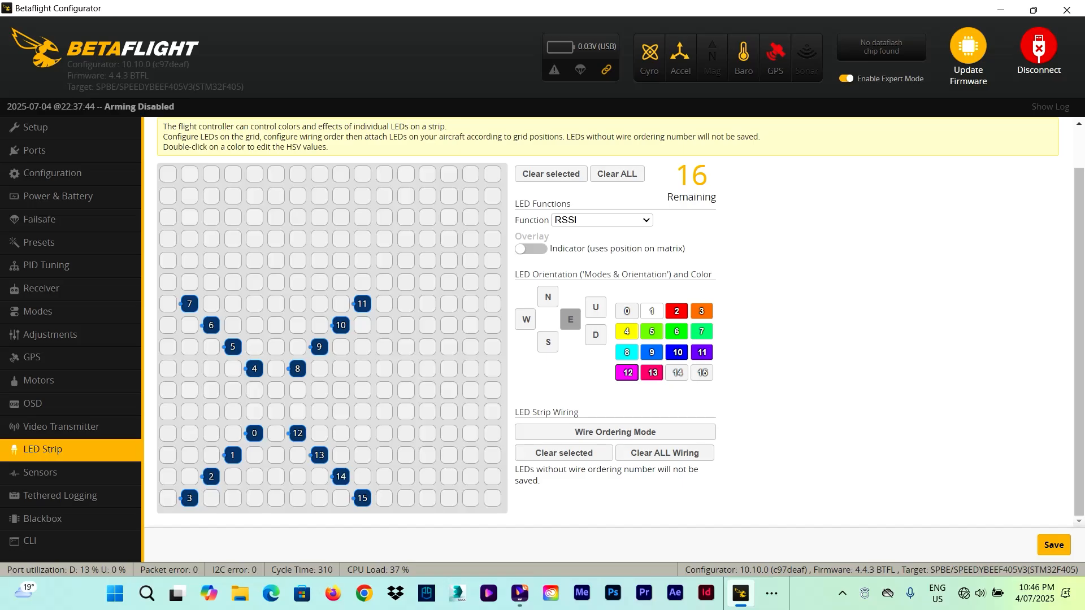
{"action": "left_click", "coordinate": [600, 219]}
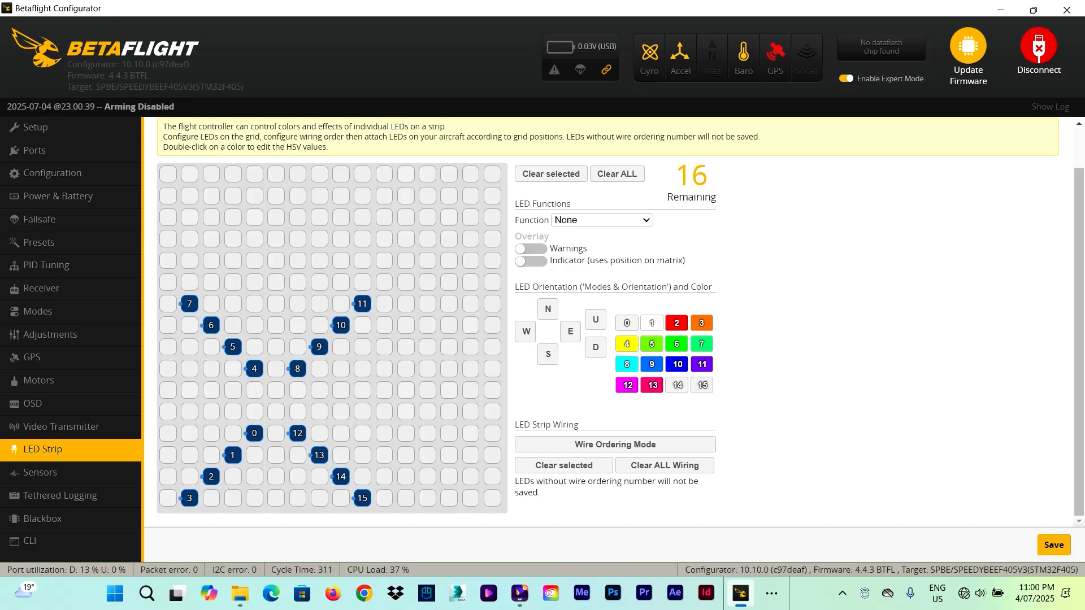
Step: Assign the GPS function to corner LEDs 3, 7, 11 and 15
{"action": "left_click", "coordinate": [600, 220]}
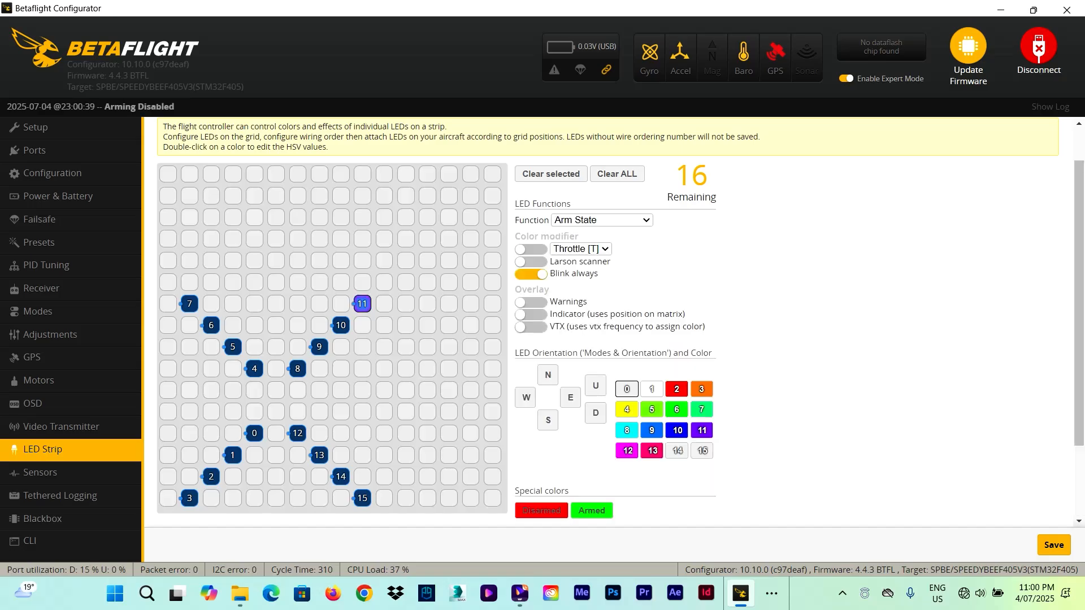
{"action": "left_click", "coordinate": [188, 304]}
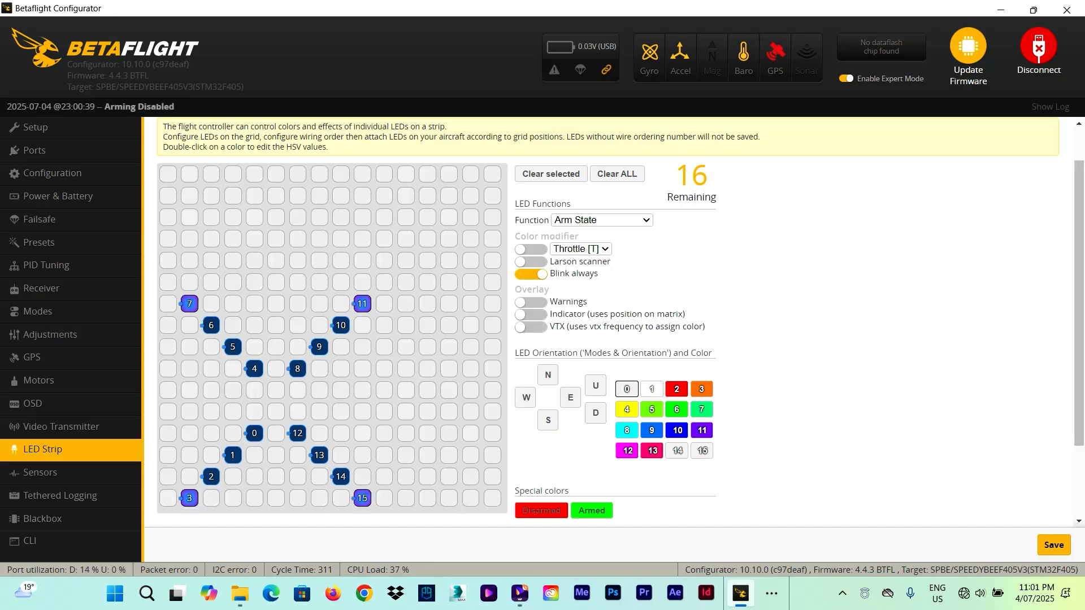
{"action": "left_click", "coordinate": [599, 219]}
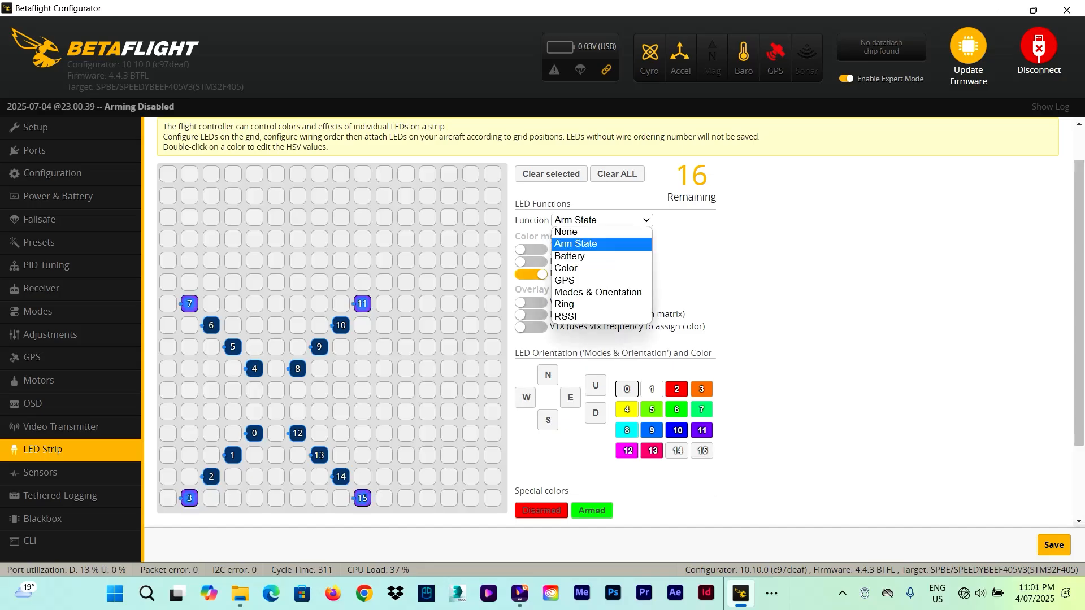
{"action": "left_click", "coordinate": [565, 280]}
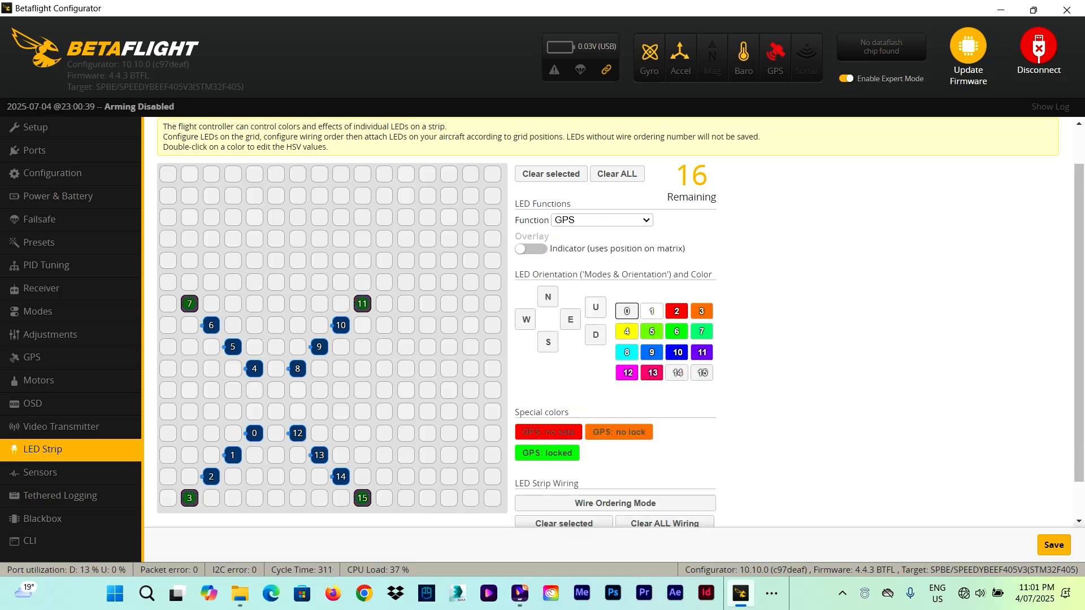
Step: Swap Blink always for the Larson scanner on the blue Arm State LEDs
{"action": "left_click", "coordinate": [600, 220]}
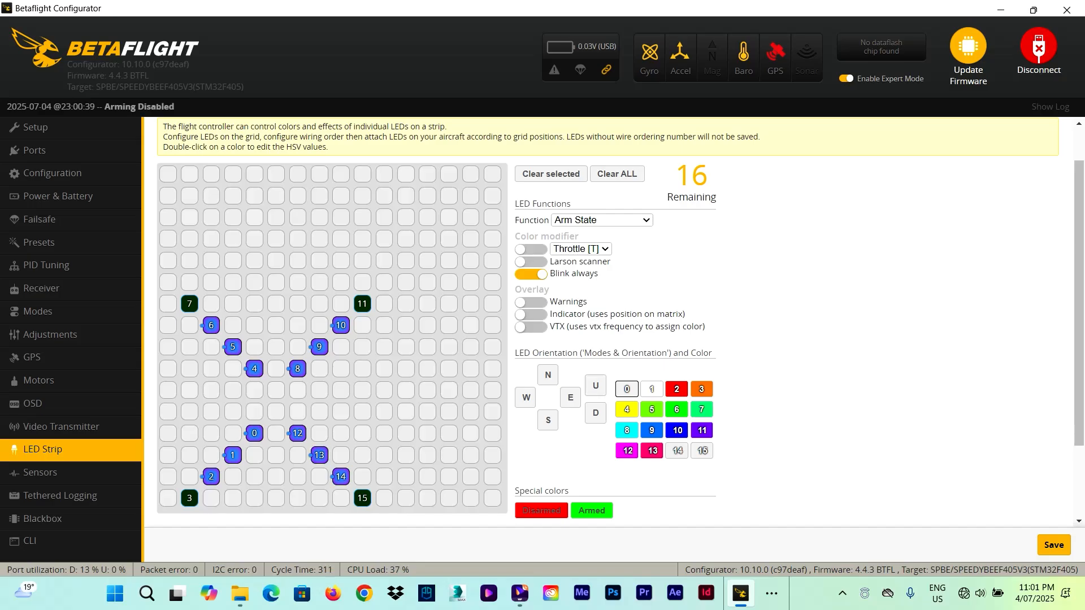
{"action": "left_click", "coordinate": [530, 274]}
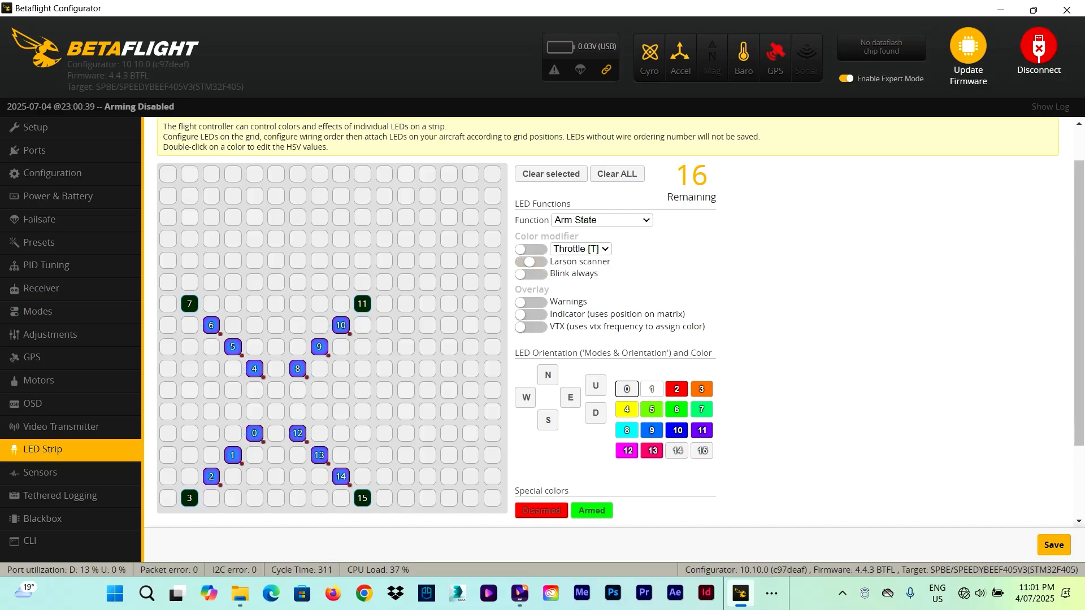
{"action": "left_click", "coordinate": [531, 261]}
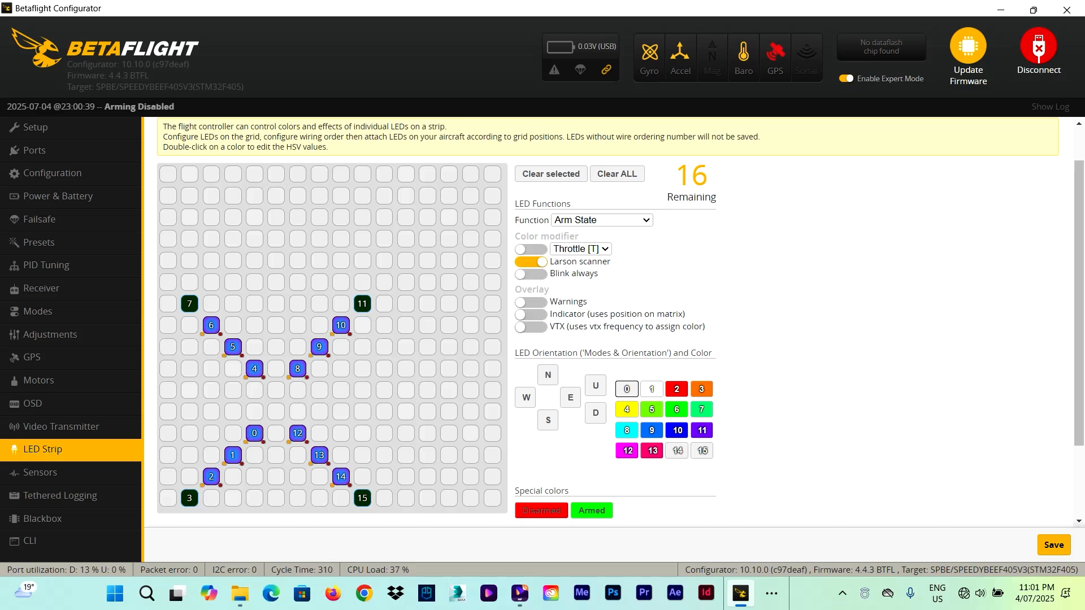
Step: Add the Throttle colour modifier to the twelve Arm State LEDs
{"action": "left_click", "coordinate": [530, 249]}
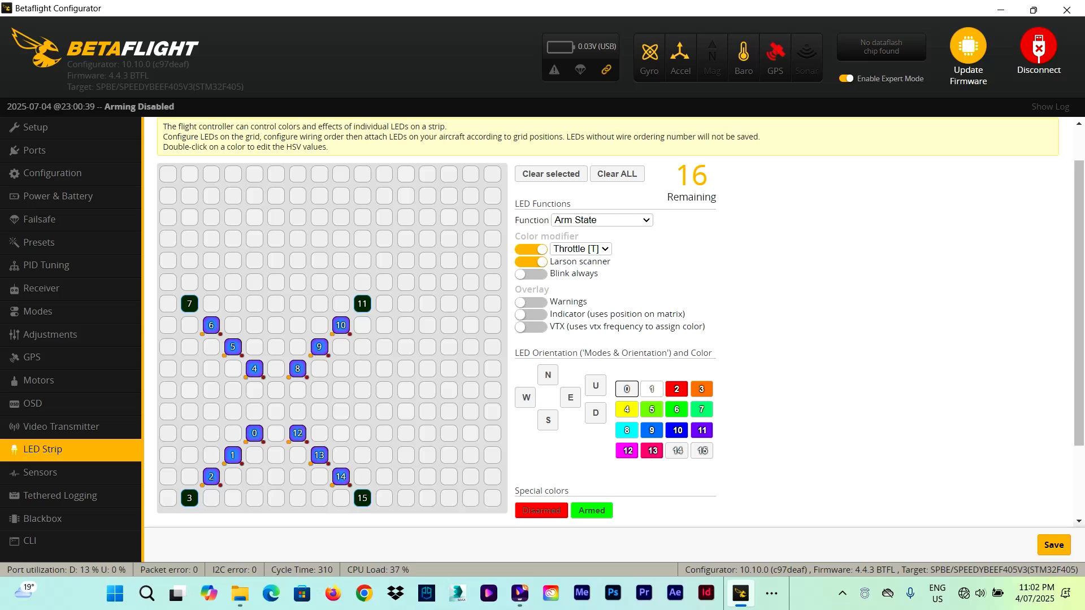
{"action": "left_click", "coordinate": [569, 397]}
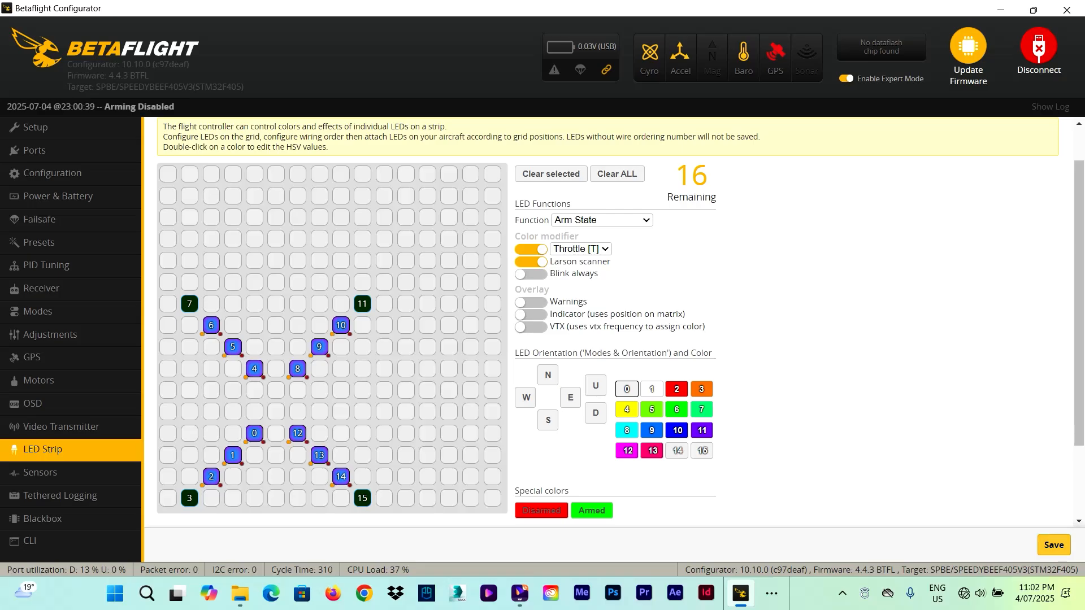
Step: Disconnect from the flight controller, returning to the welcome page
{"action": "left_click", "coordinate": [1051, 544]}
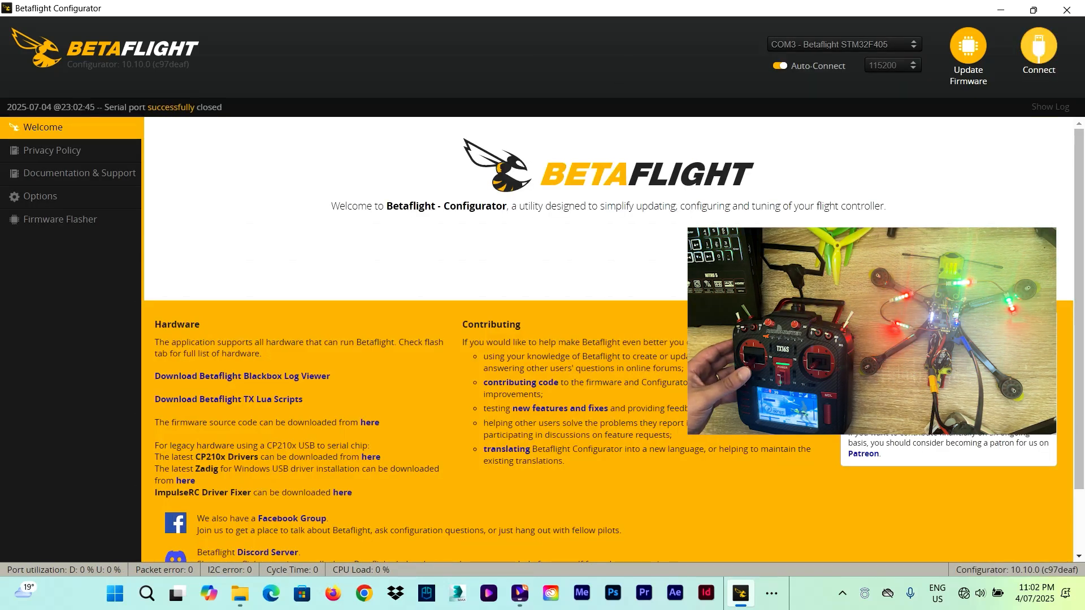
Step: Set the connection port to Manual Selection and reconnect to the flight controller
{"action": "left_click", "coordinate": [842, 44]}
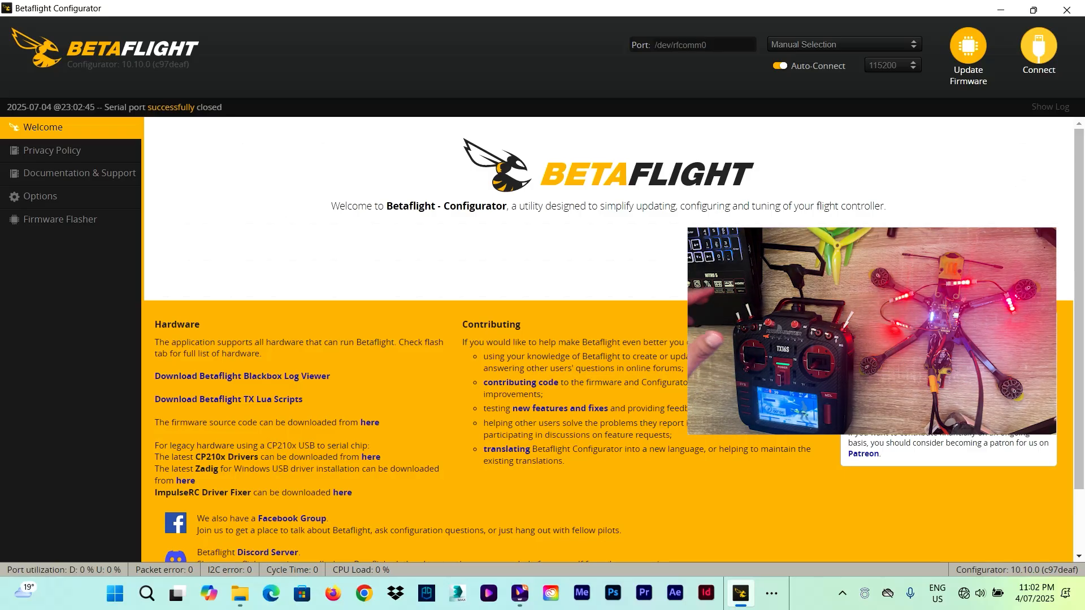
{"action": "left_click", "coordinate": [1037, 52]}
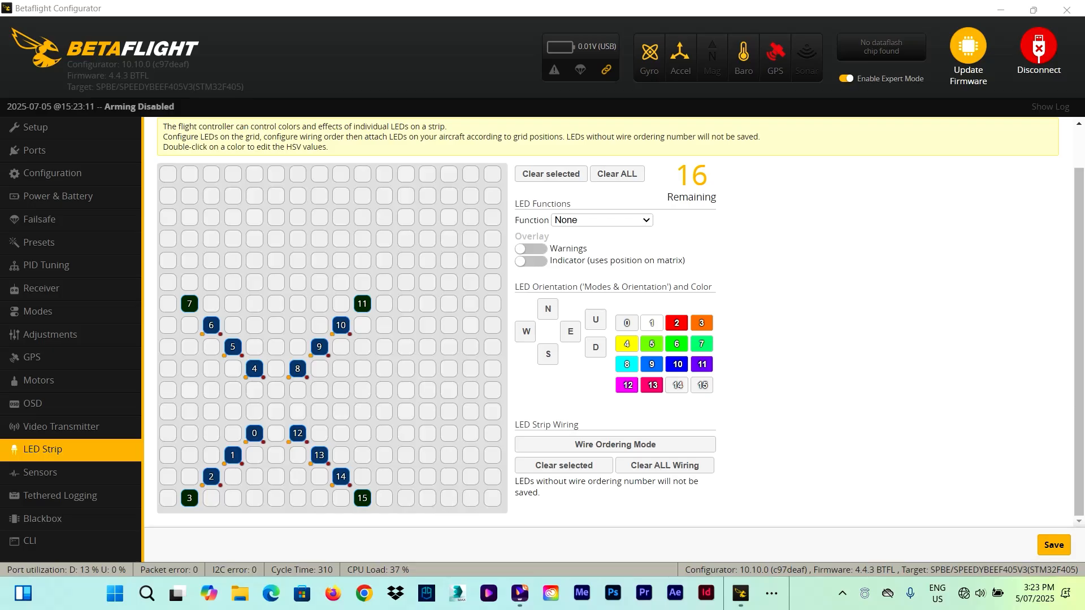
Step: Review the Arm State and GPS LEDs, clear the whole layout and save the empty grid
{"action": "left_click", "coordinate": [600, 220]}
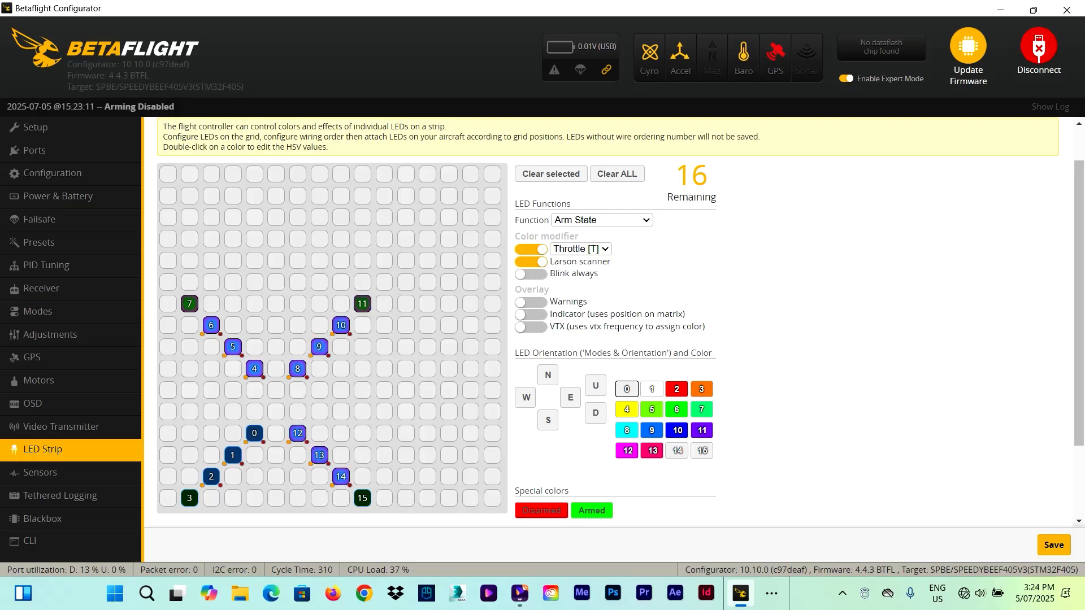
{"action": "left_click", "coordinate": [600, 219]}
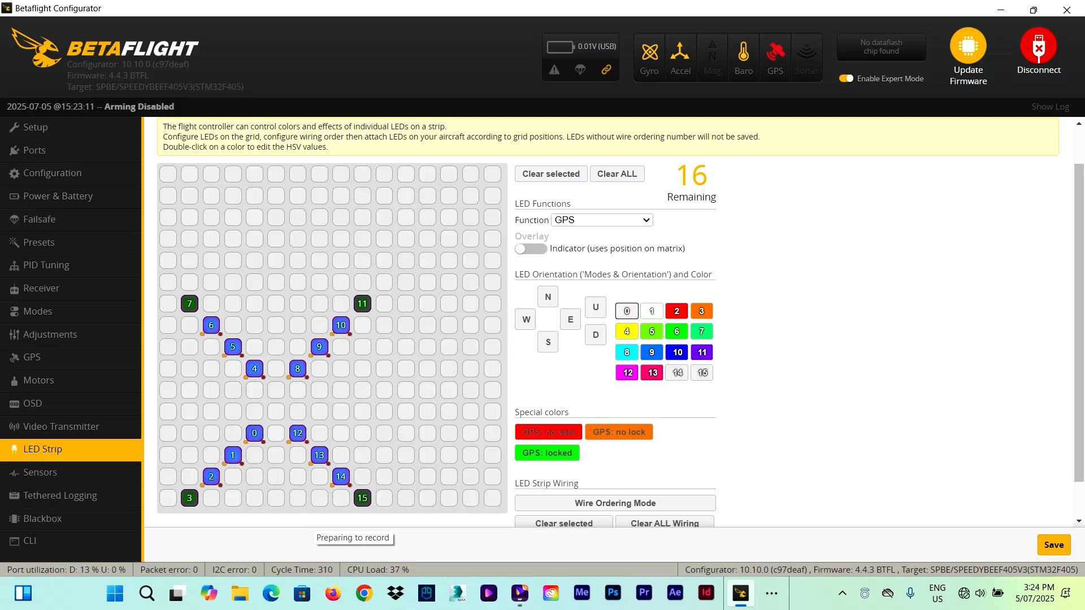
{"action": "scroll", "scroll_direction": "down", "scroll_amount": 3}
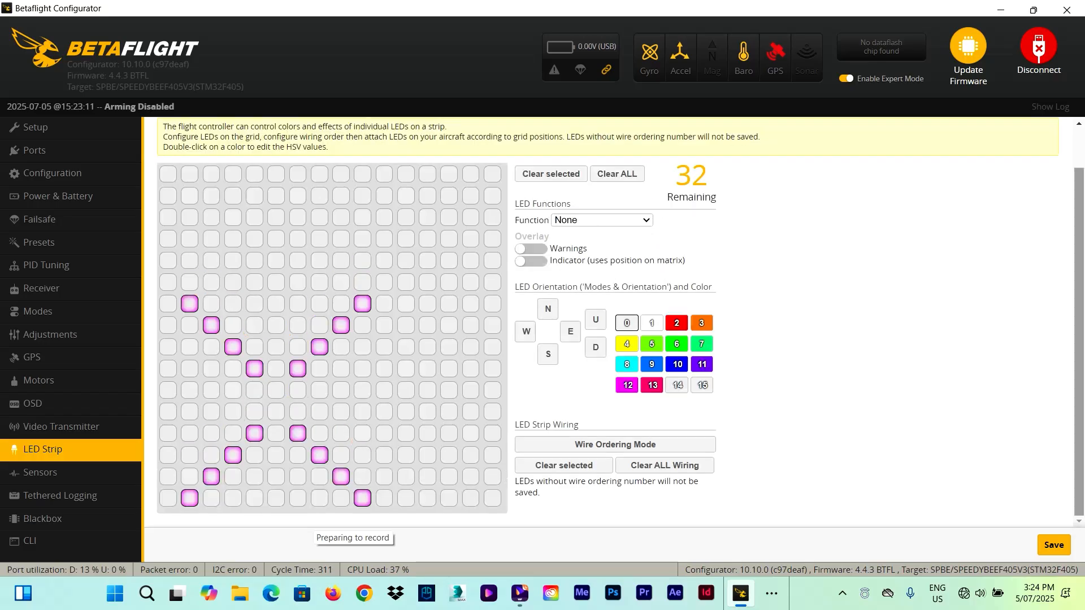
{"action": "left_click", "coordinate": [1052, 545]}
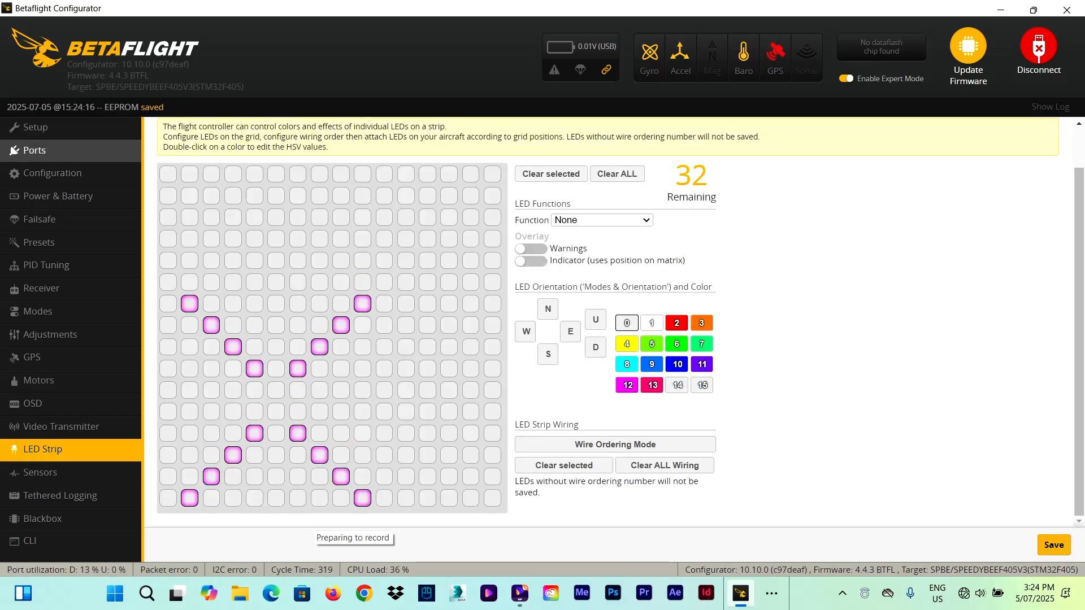
{"action": "left_click", "coordinate": [612, 443]}
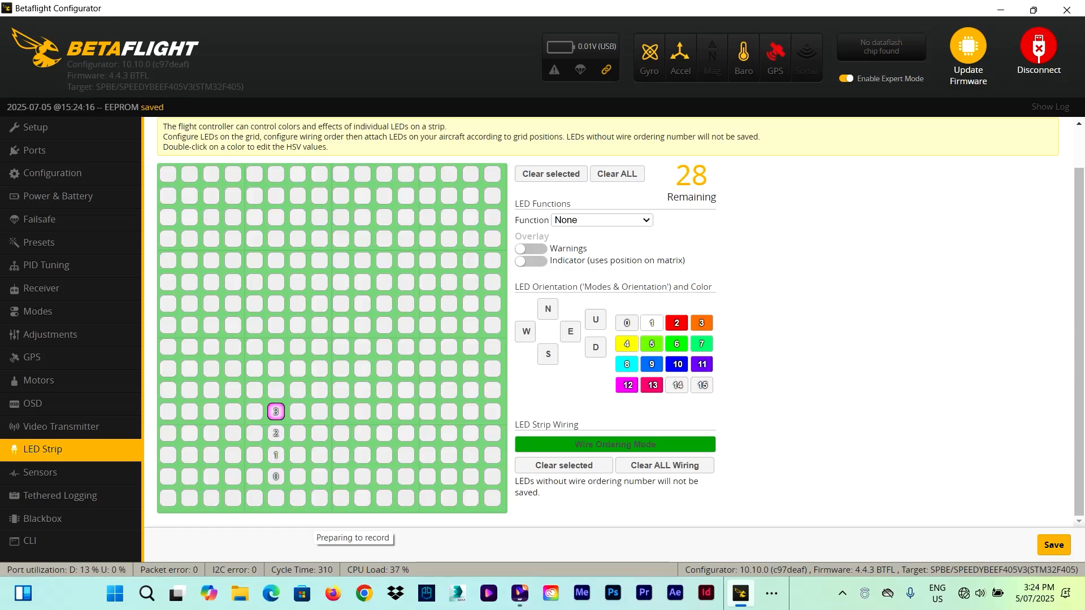
Step: Give the wired column of LEDs 0–3 the Arm State function
{"action": "left_click", "coordinate": [600, 220]}
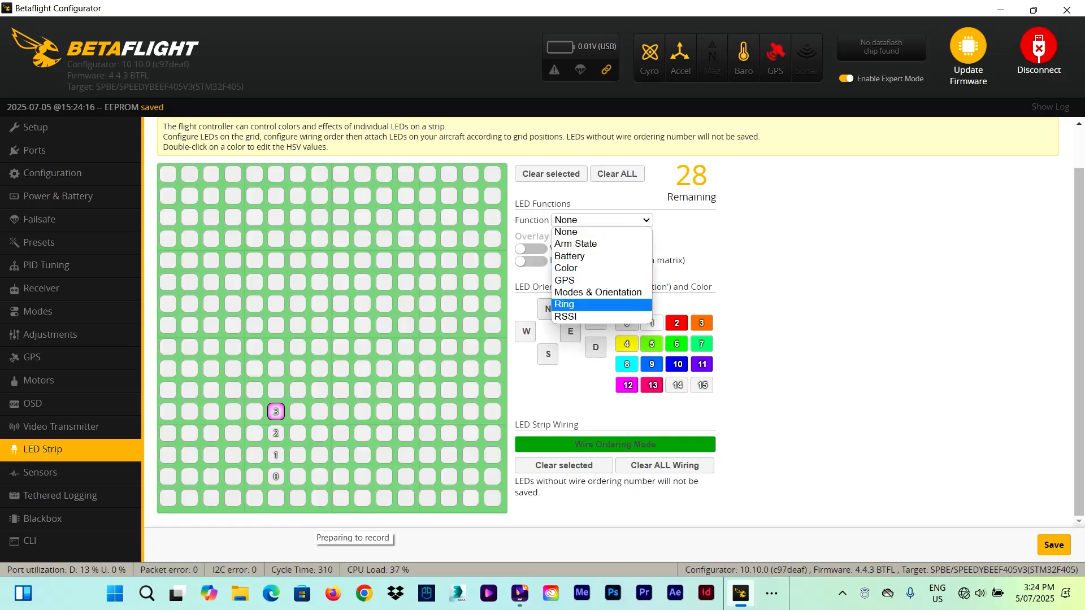
{"action": "left_click", "coordinate": [565, 317]}
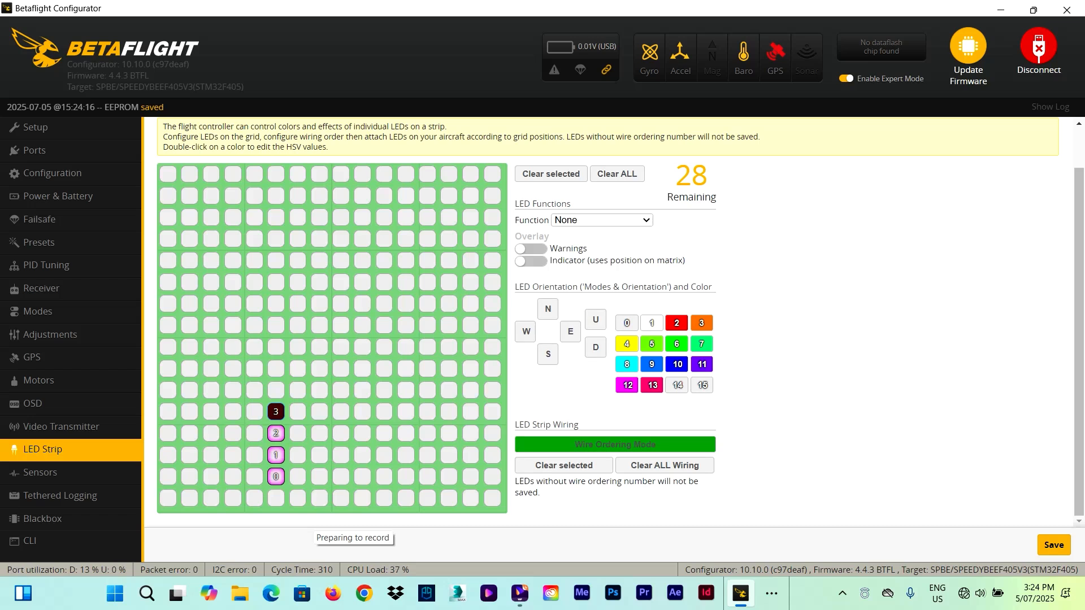
{"action": "left_click", "coordinate": [600, 220]}
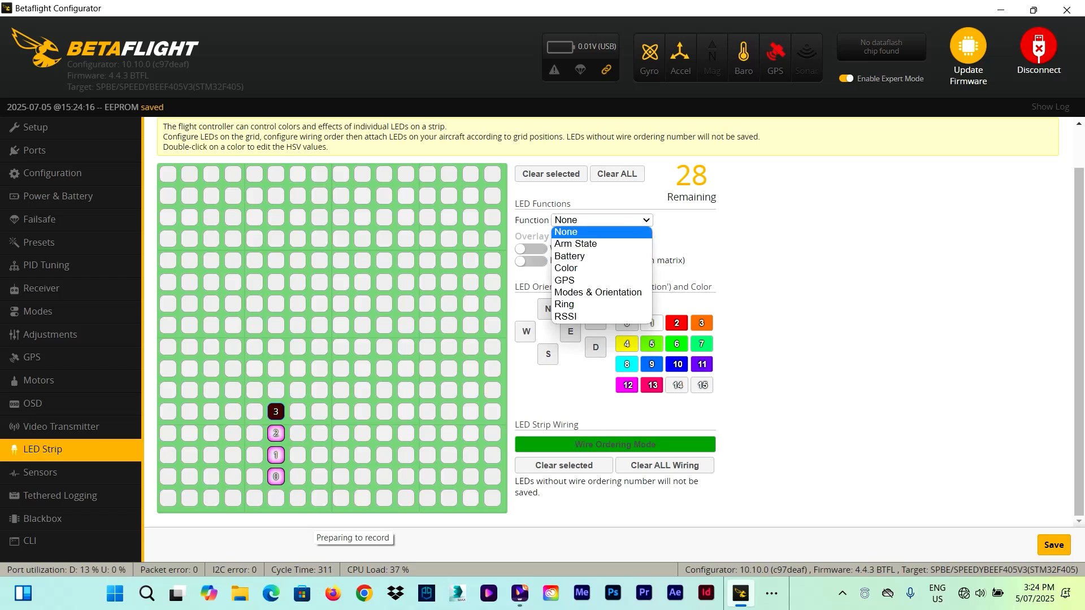
{"action": "left_click", "coordinate": [575, 244]}
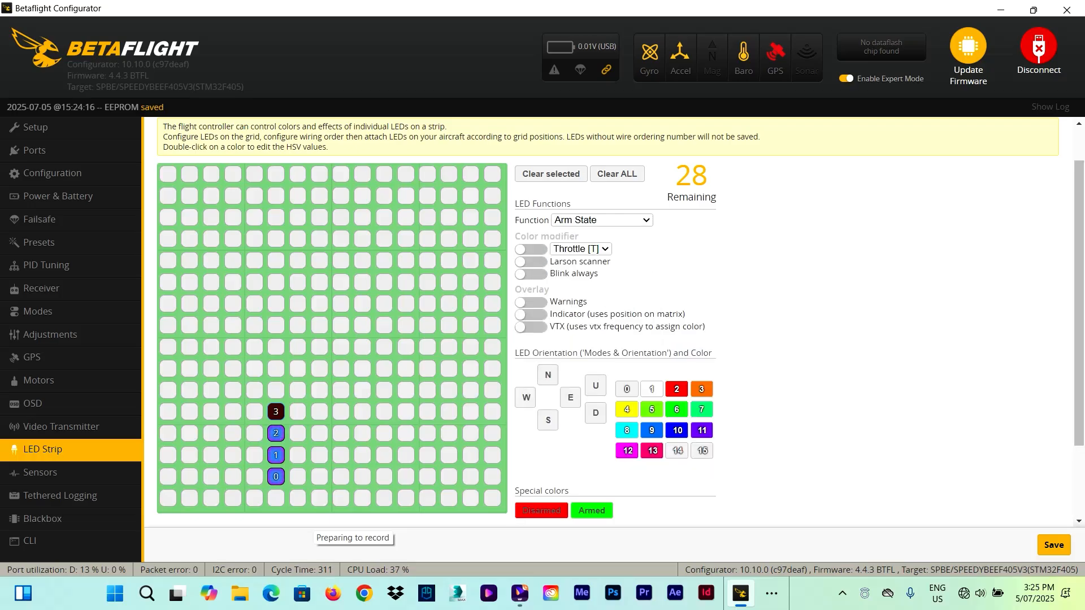
Step: Add the Larson scanner to Arm State LEDs 0–2 and wire LEDs 4–6 in a row above
{"action": "left_click", "coordinate": [530, 261]}
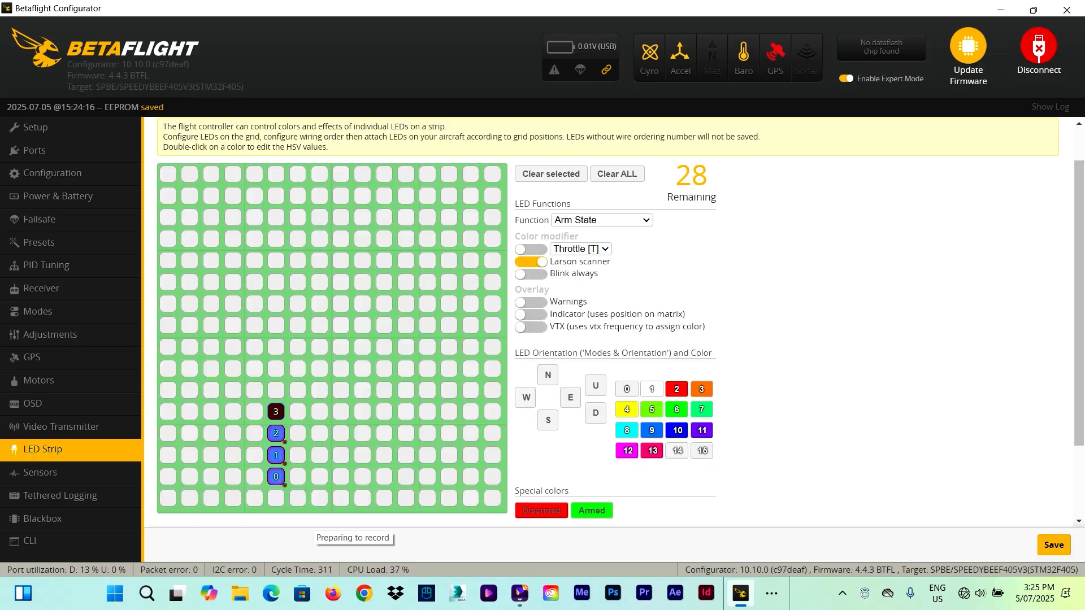
{"action": "left_click", "coordinate": [531, 248]}
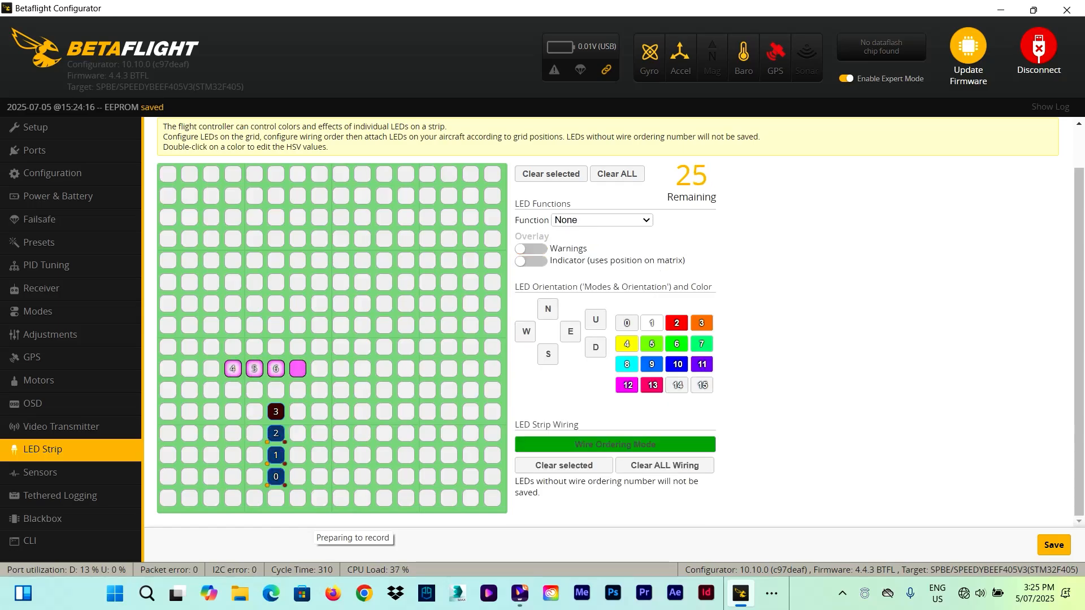
Step: Wire LED 7 beside 4–6, assign GPS to LEDs 4–7 and save
{"action": "left_click", "coordinate": [297, 369]}
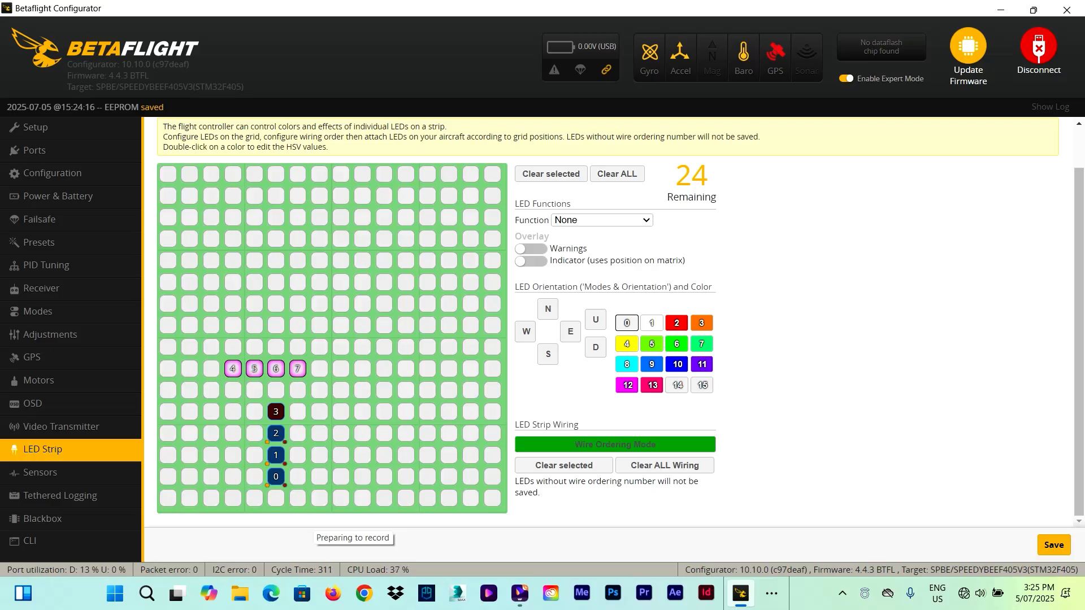
{"action": "left_click", "coordinate": [233, 368]}
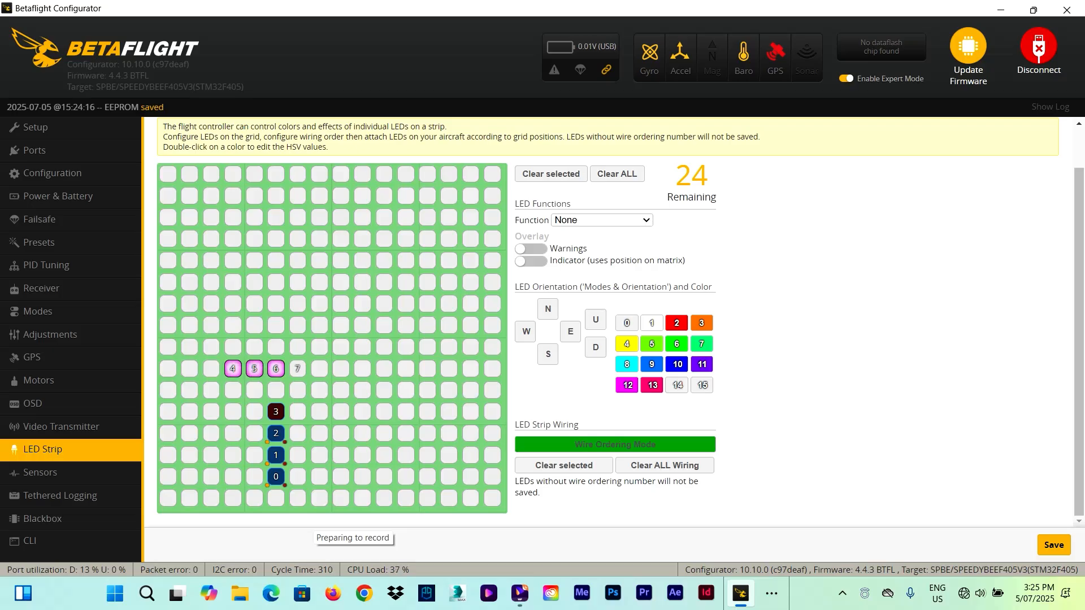
{"action": "left_click", "coordinate": [600, 219]}
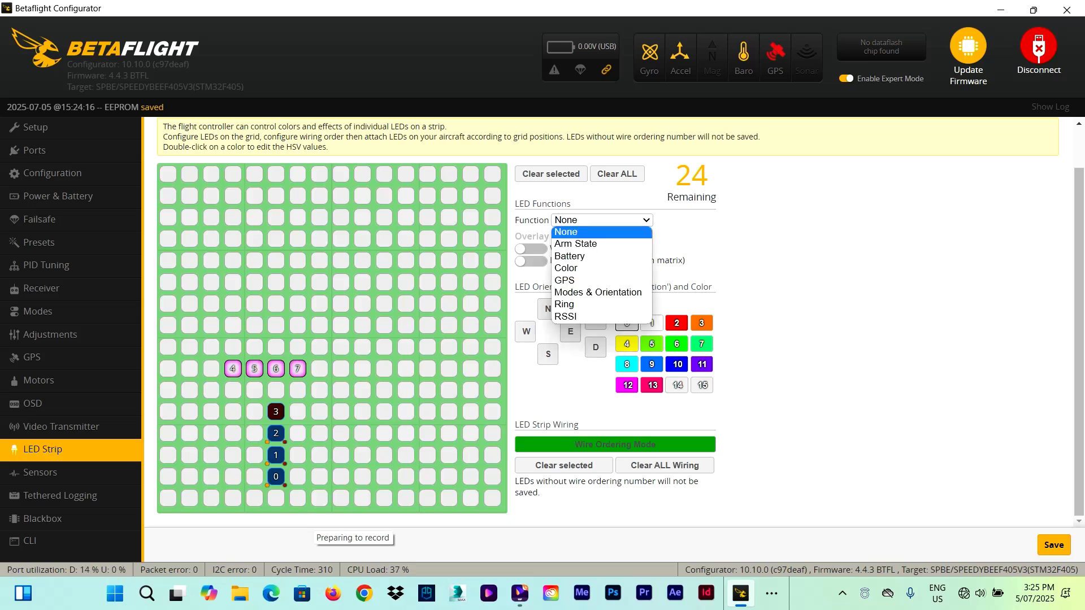
{"action": "left_click", "coordinate": [563, 280]}
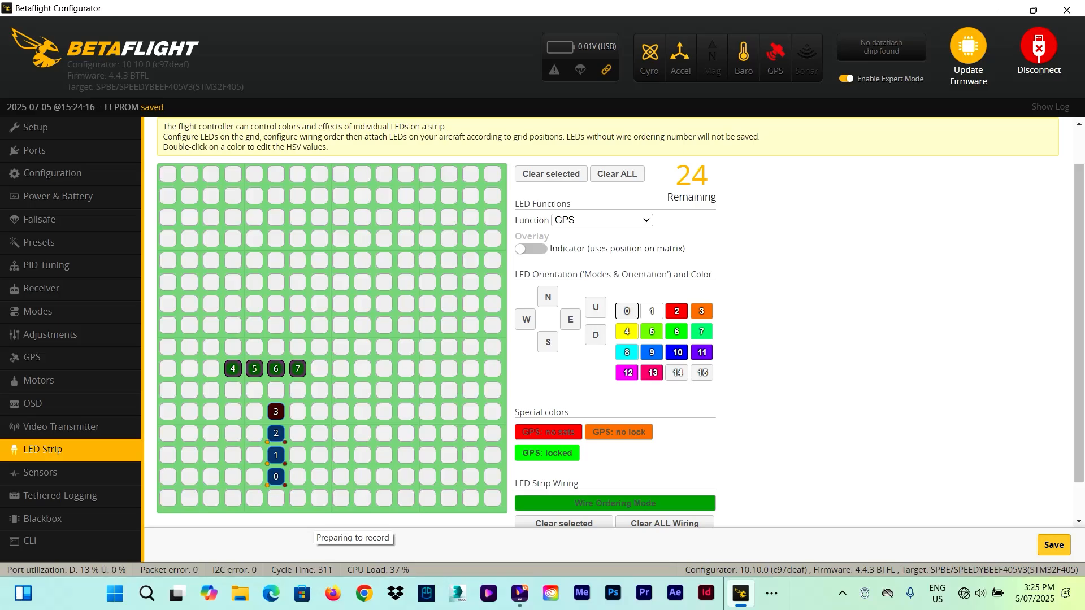
{"action": "left_click", "coordinate": [1052, 544]}
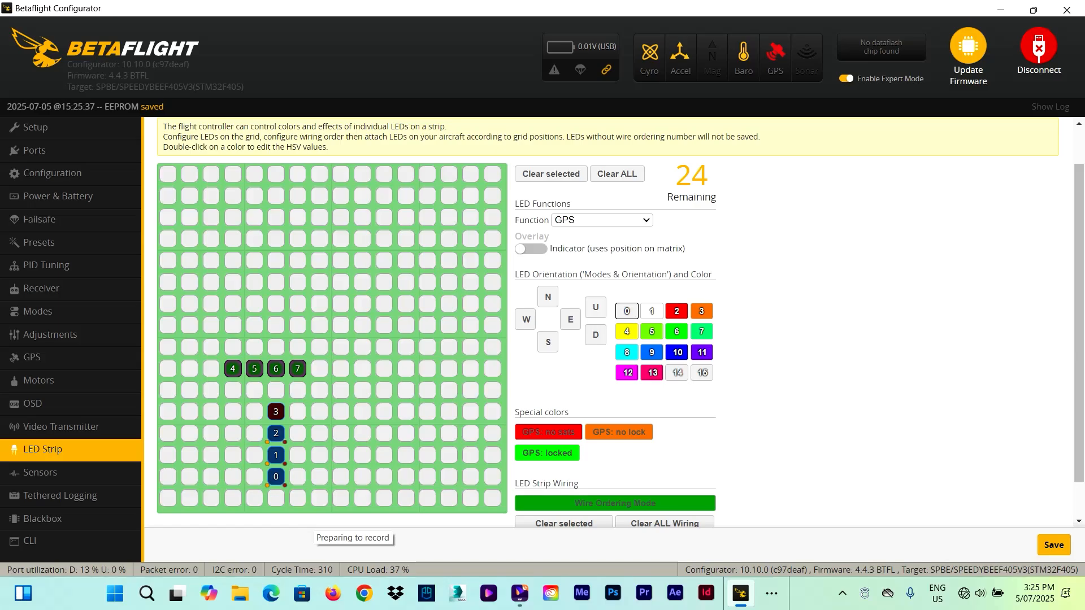
Step: Select the empty cells right of the GPS LEDs and review LED 2's Arm State settings
{"action": "left_click", "coordinate": [361, 368]}
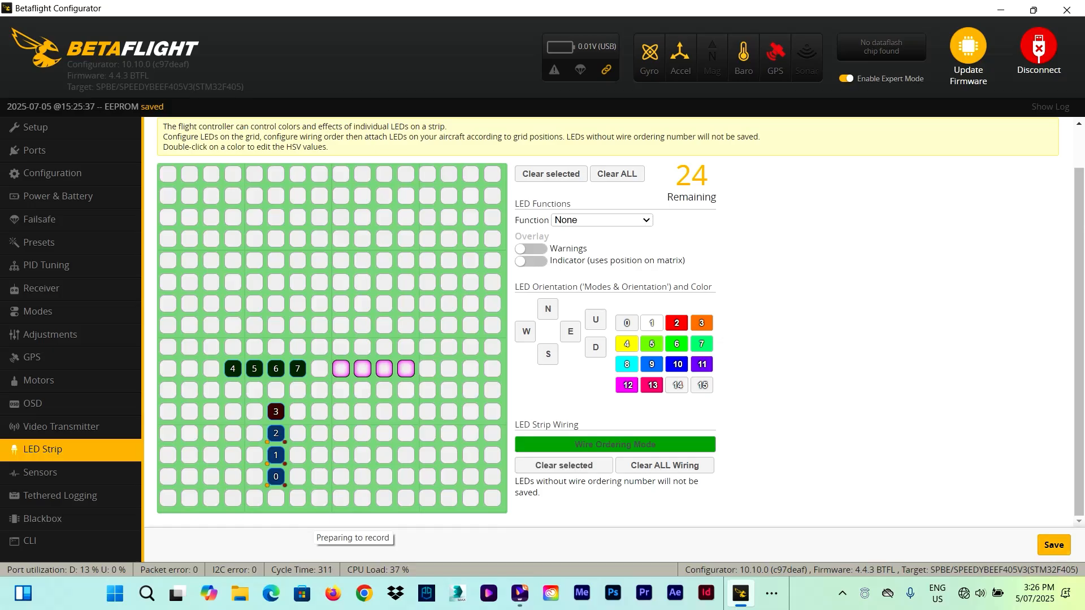
{"action": "left_click", "coordinate": [600, 219]}
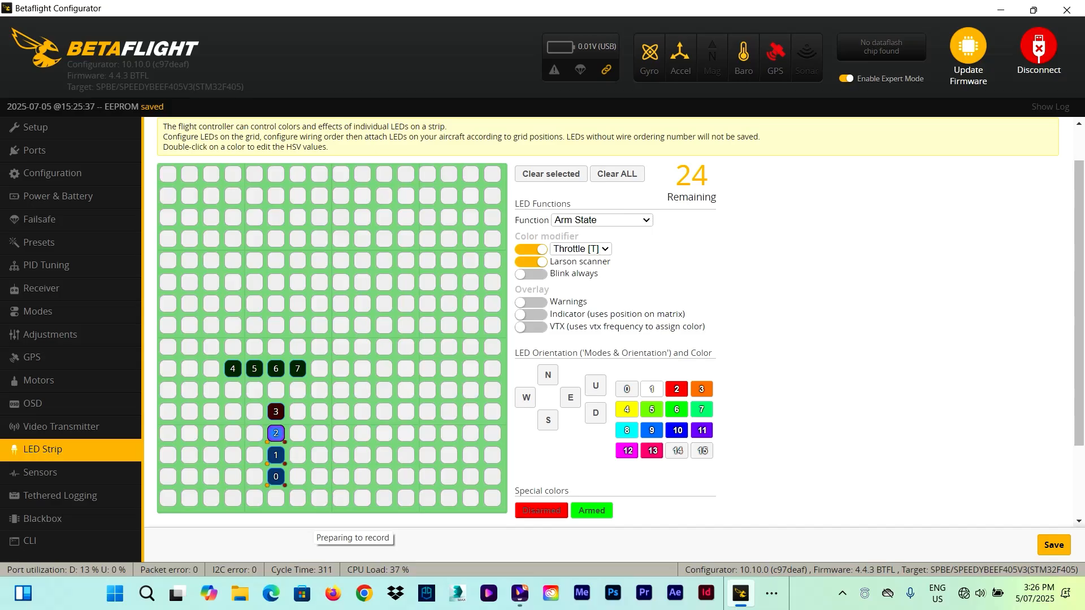
Step: Confirm LED 3 is RSSI and LED 7 is GPS, then save the layout to the flight controller
{"action": "left_click", "coordinate": [600, 220]}
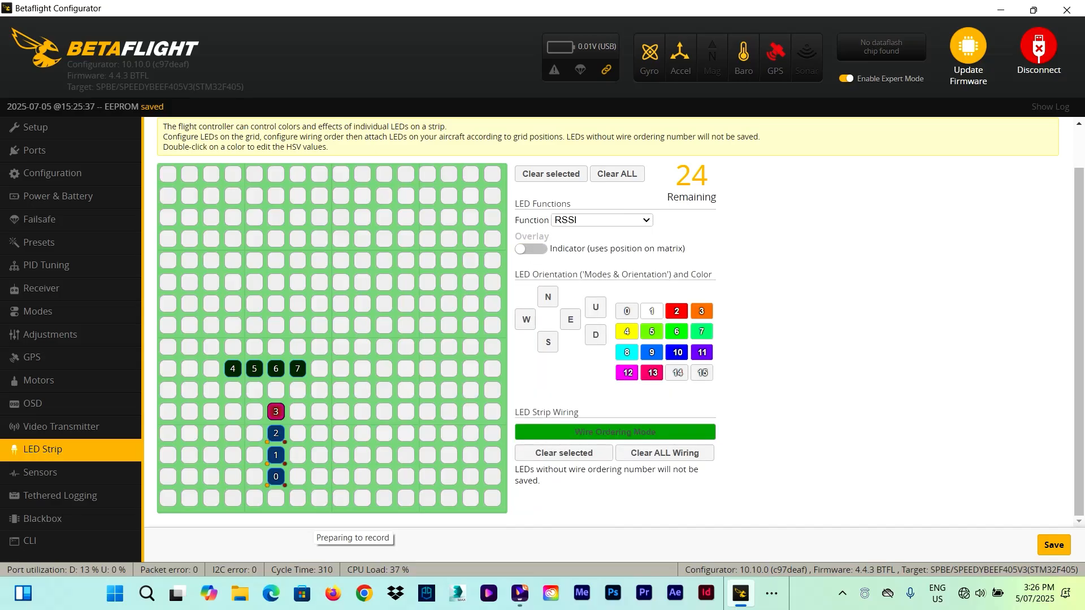
{"action": "left_click", "coordinate": [600, 219]}
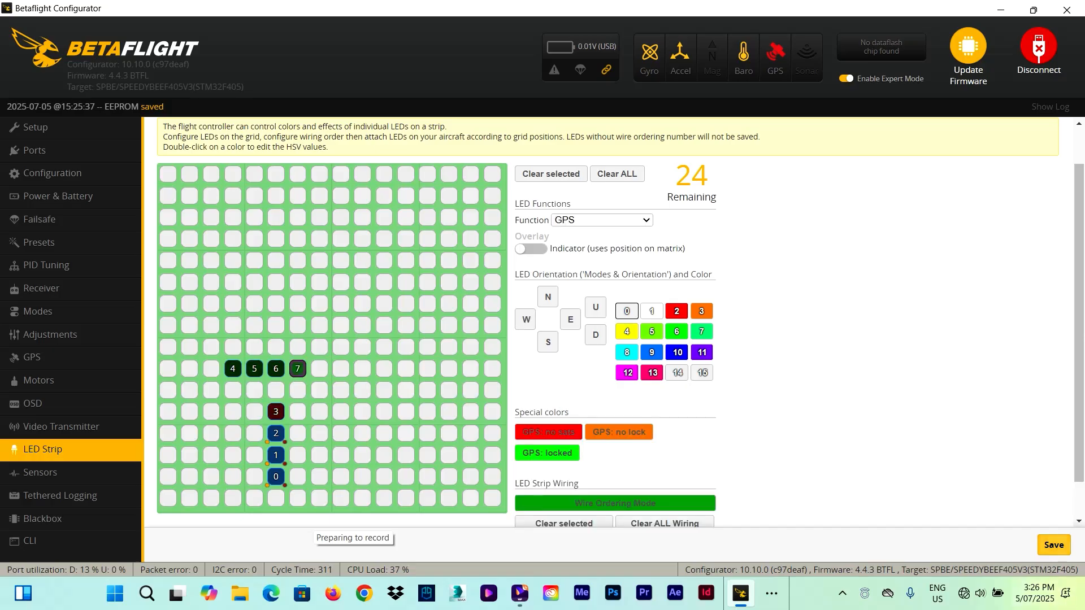
{"action": "left_click", "coordinate": [1052, 545]}
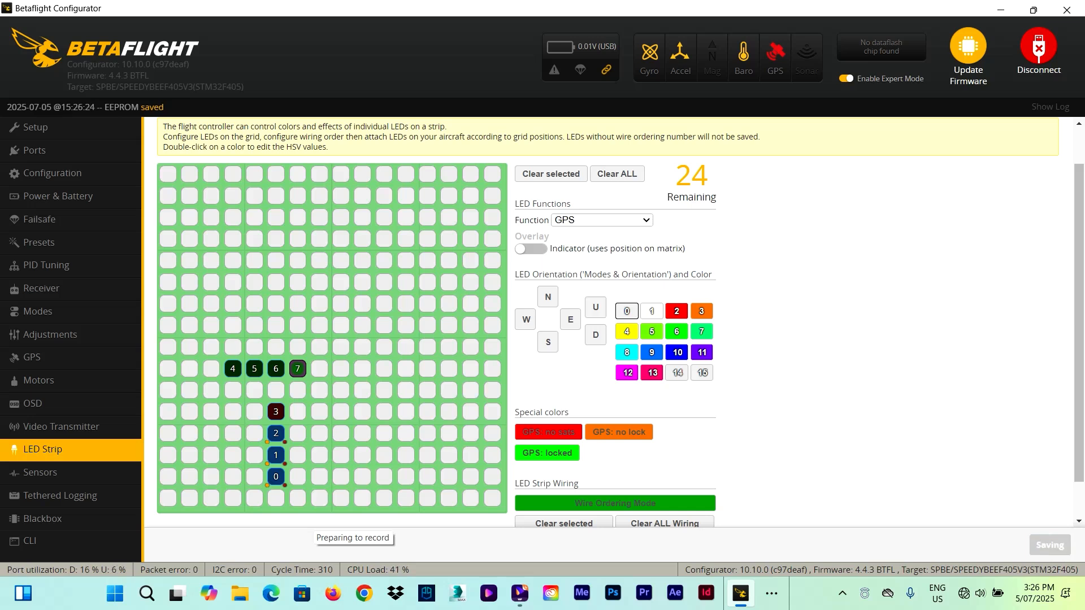